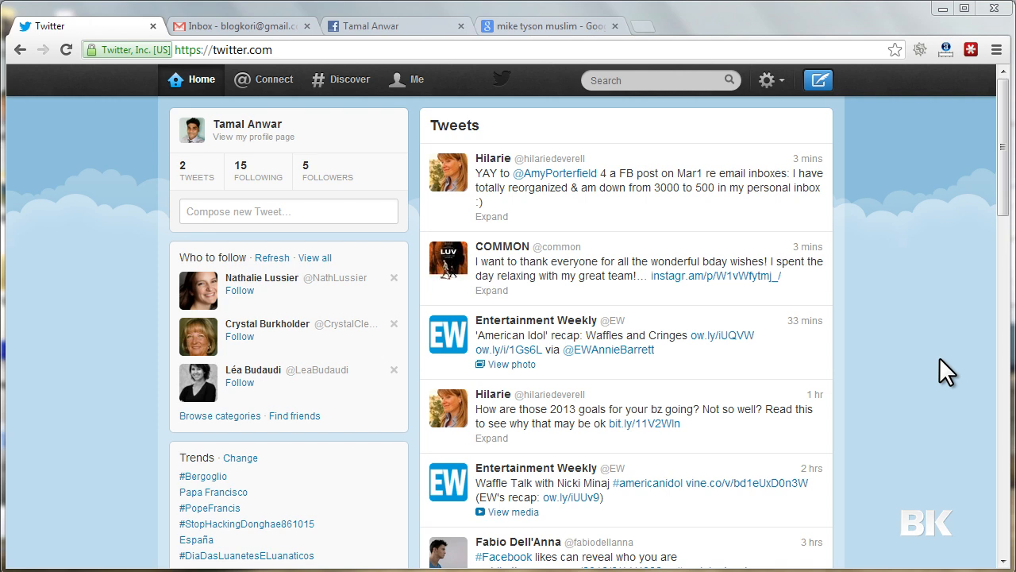
pyautogui.moveTo(953, 346)
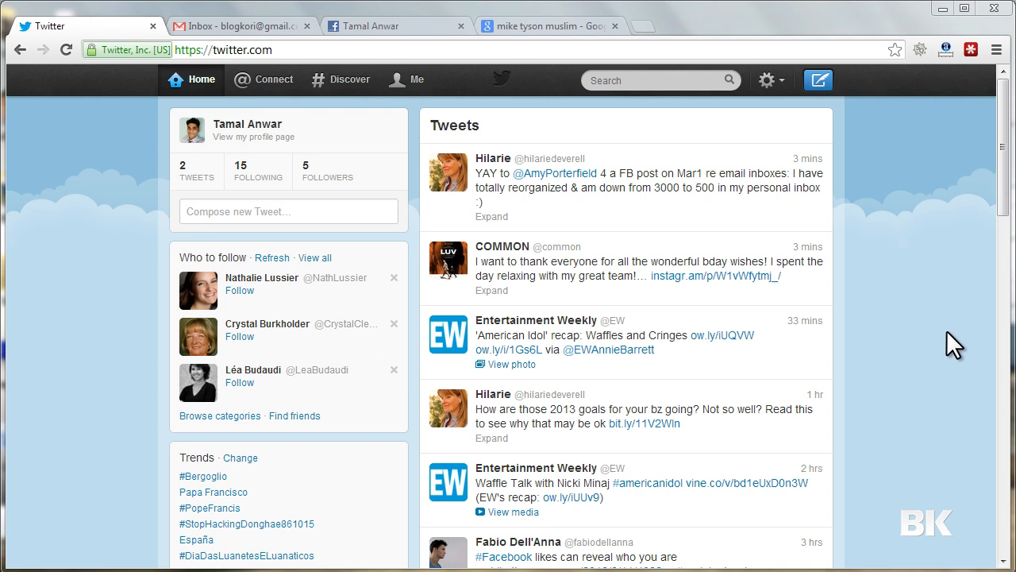
pyautogui.moveTo(625, 270)
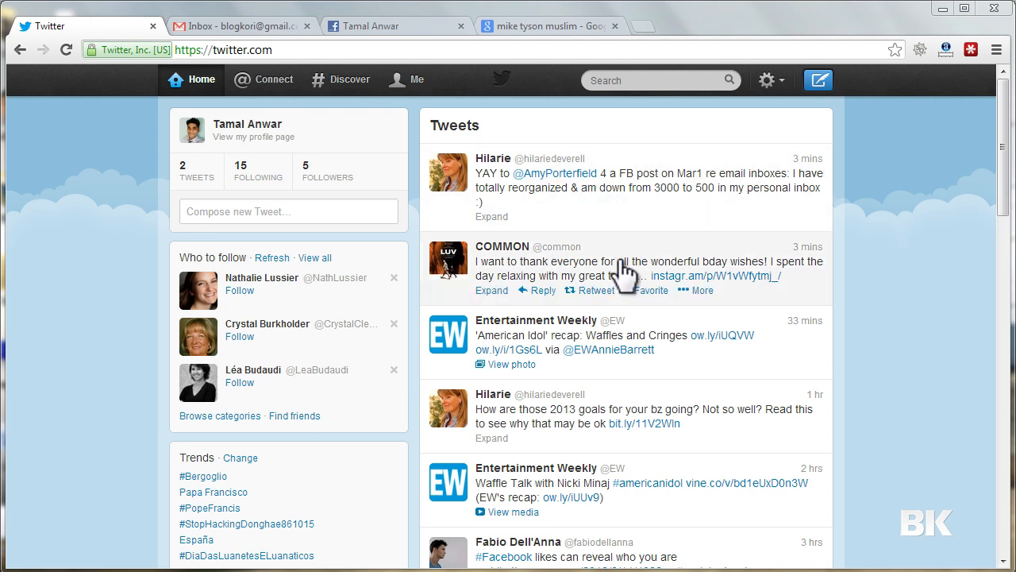
pyautogui.moveTo(270, 128)
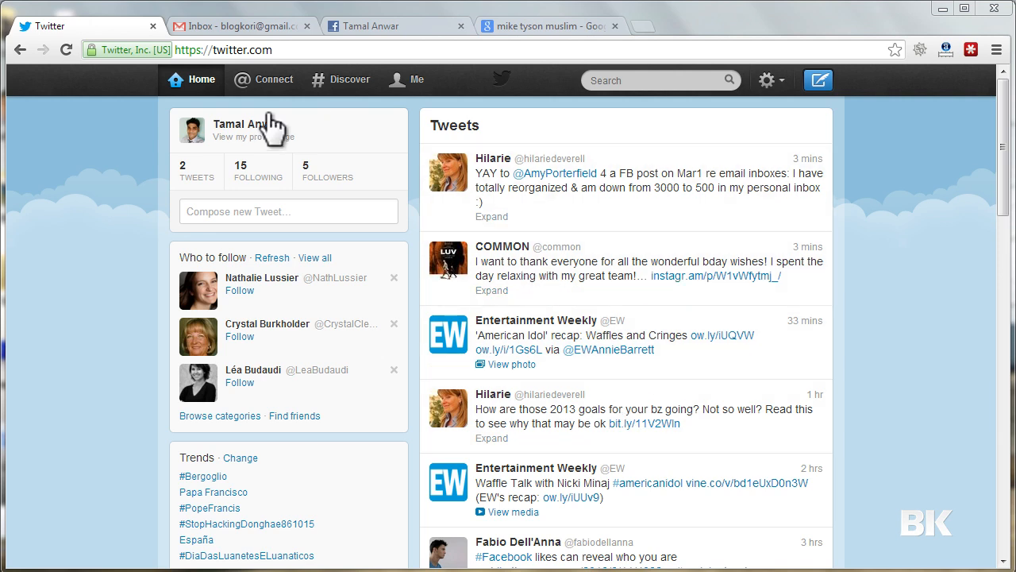
pyautogui.moveTo(674, 179)
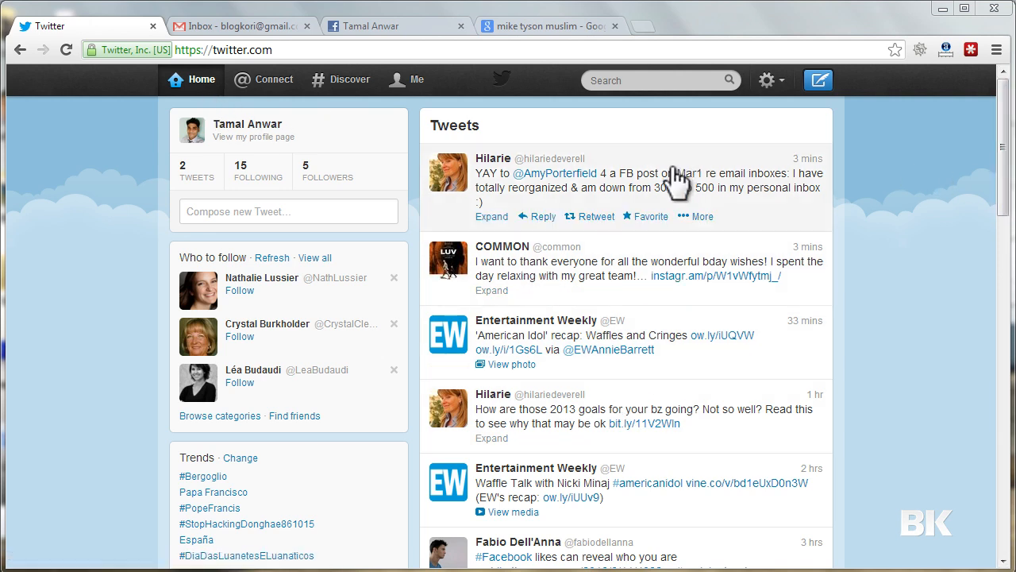
pyautogui.moveTo(701, 465)
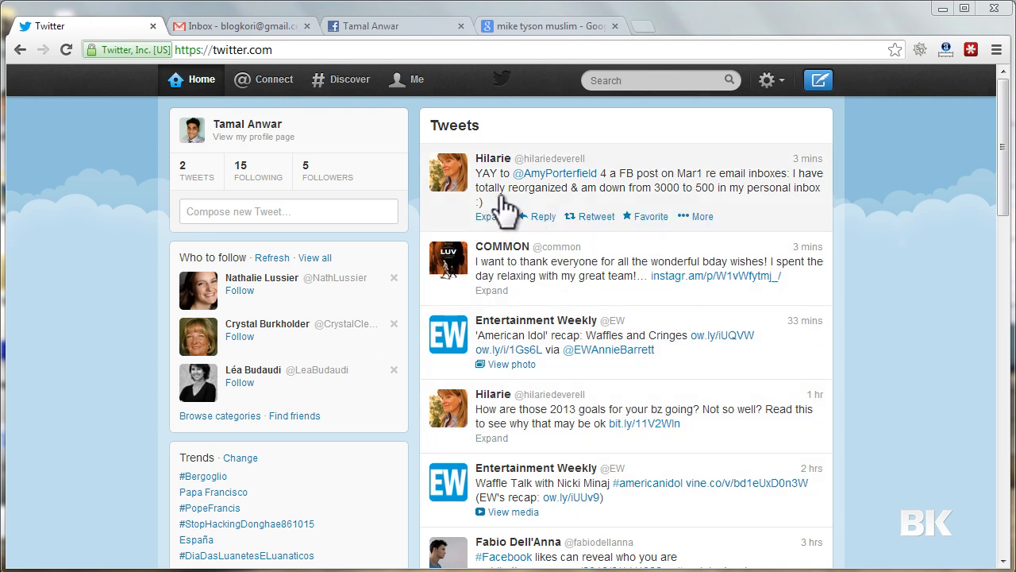
pyautogui.moveTo(493, 158)
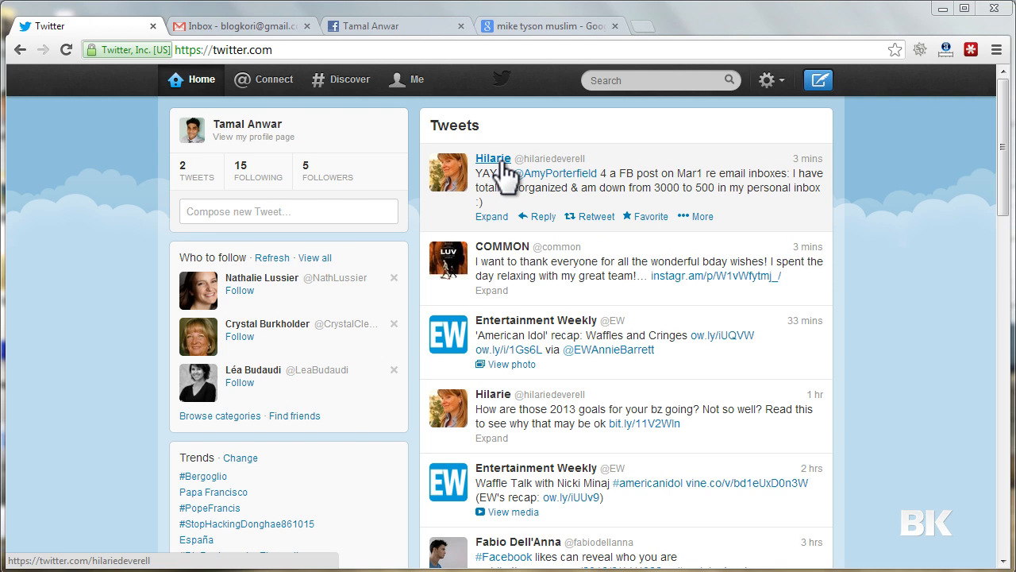
pyautogui.moveTo(675, 211)
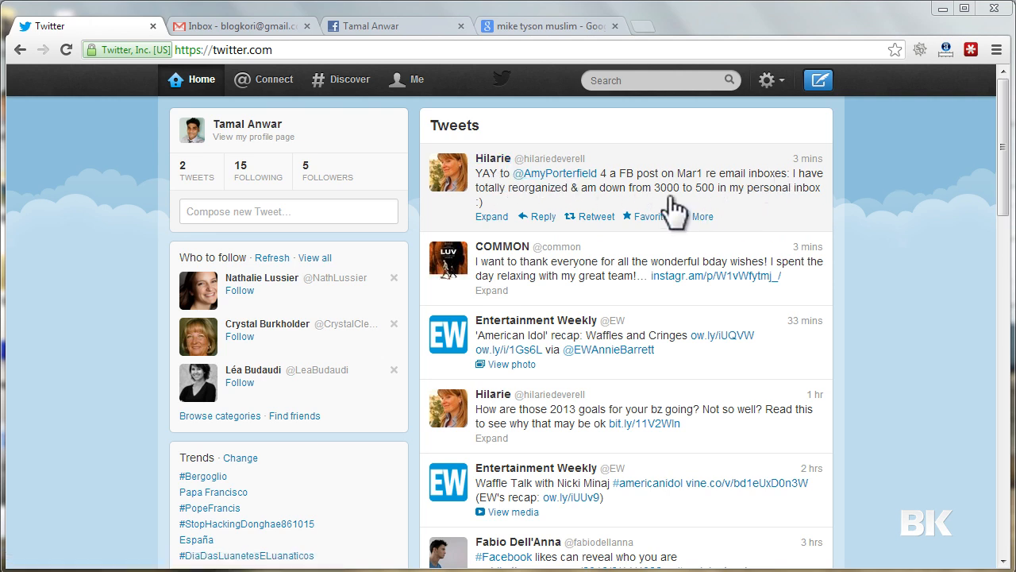
pyautogui.moveTo(711, 210)
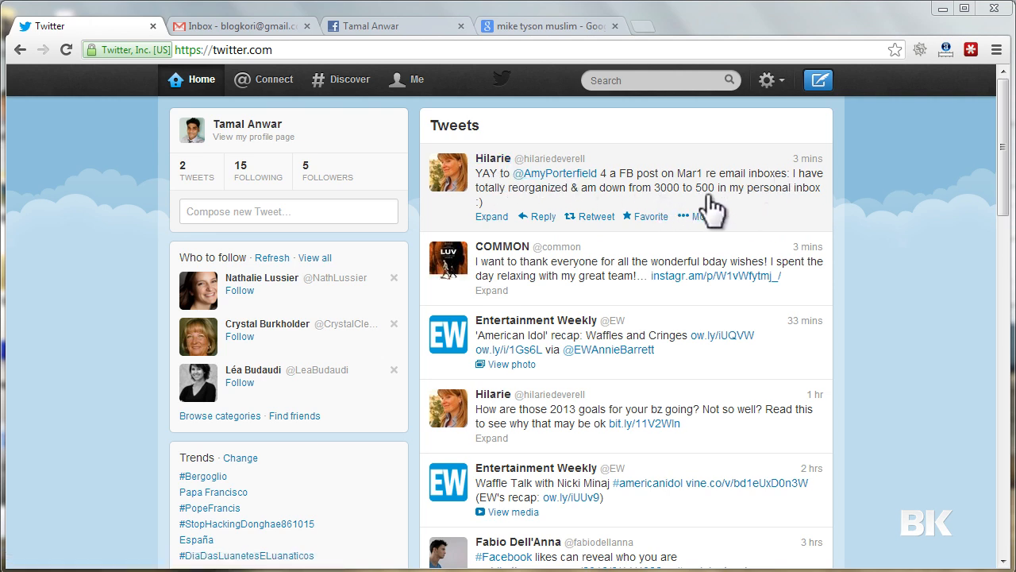
pyautogui.moveTo(761, 213)
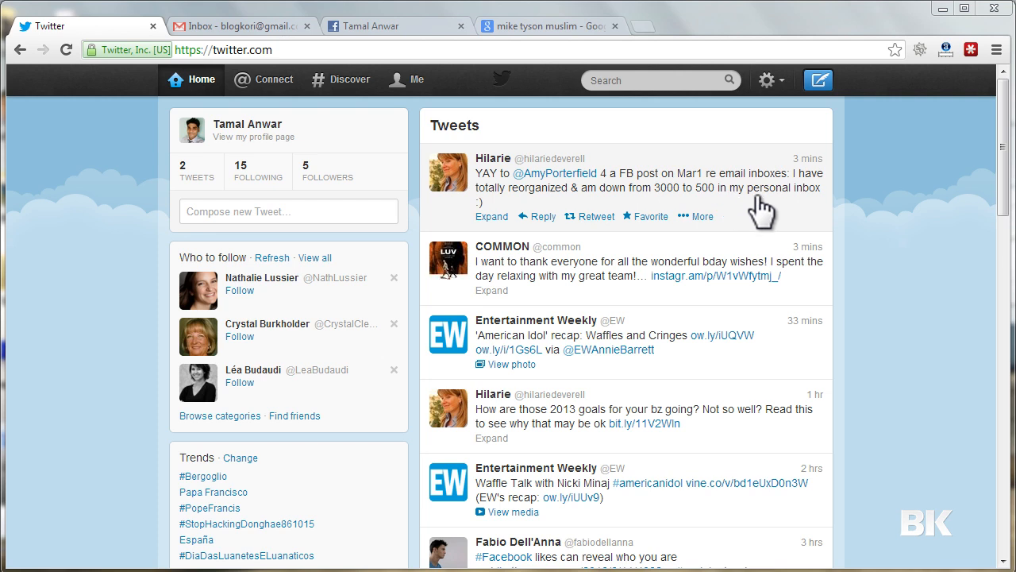
pyautogui.moveTo(671, 222)
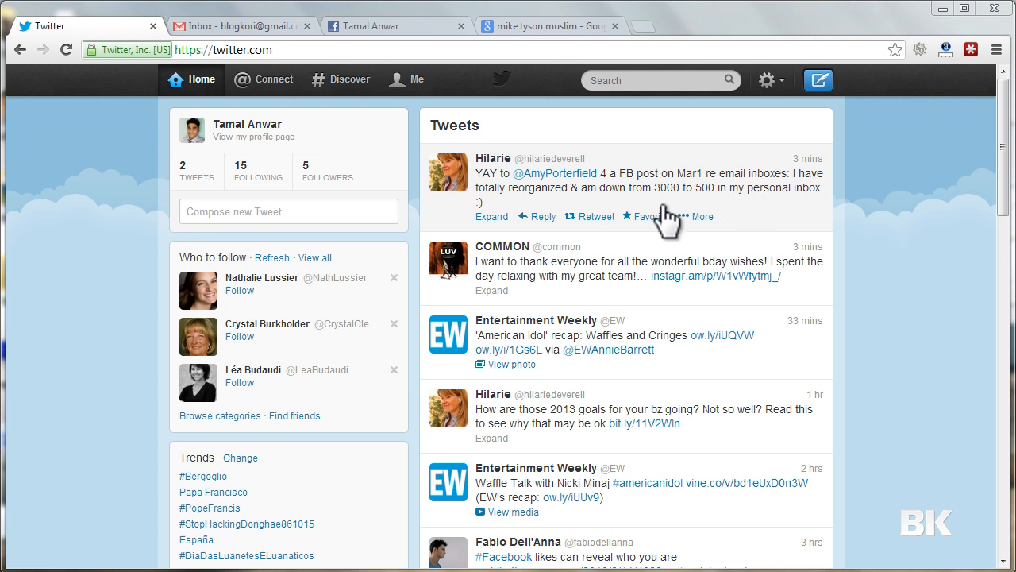
pyautogui.moveTo(541, 216)
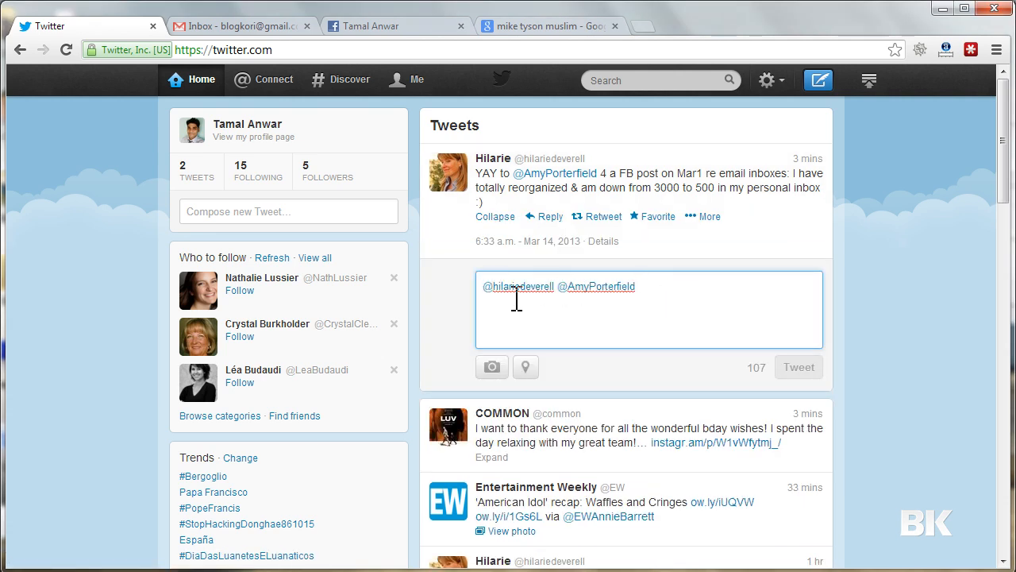
pyautogui.moveTo(563, 293)
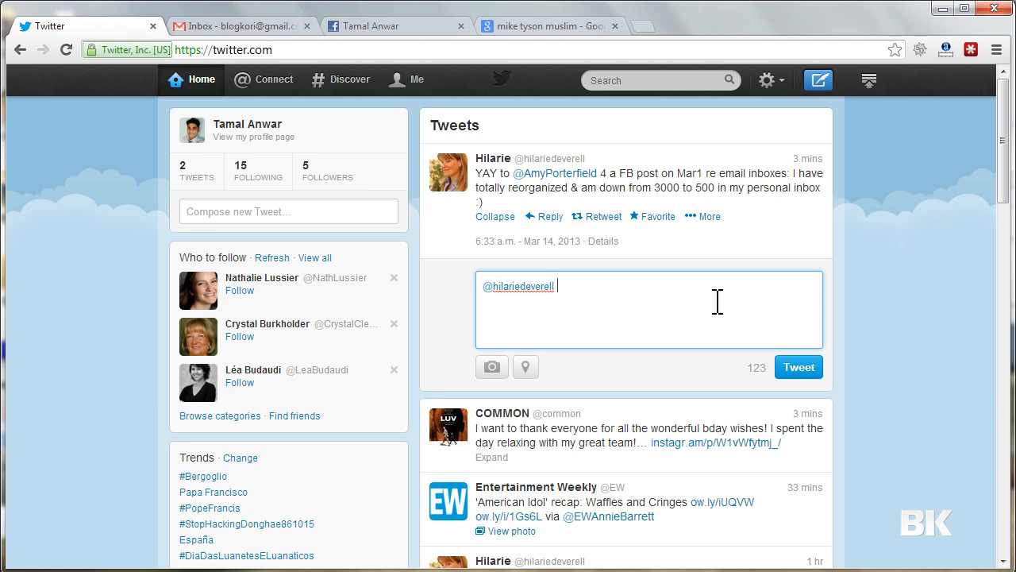
pyautogui.moveTo(750, 210)
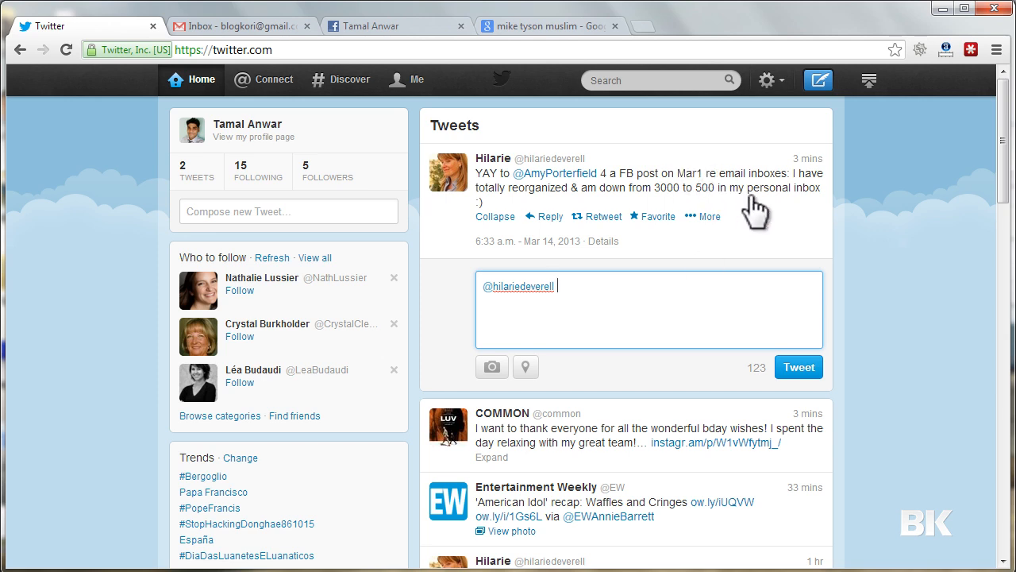
# Step: Type the reply 'hey that is great being organized and cutting clutter.' to Hilarie
pyautogui.write('hey')
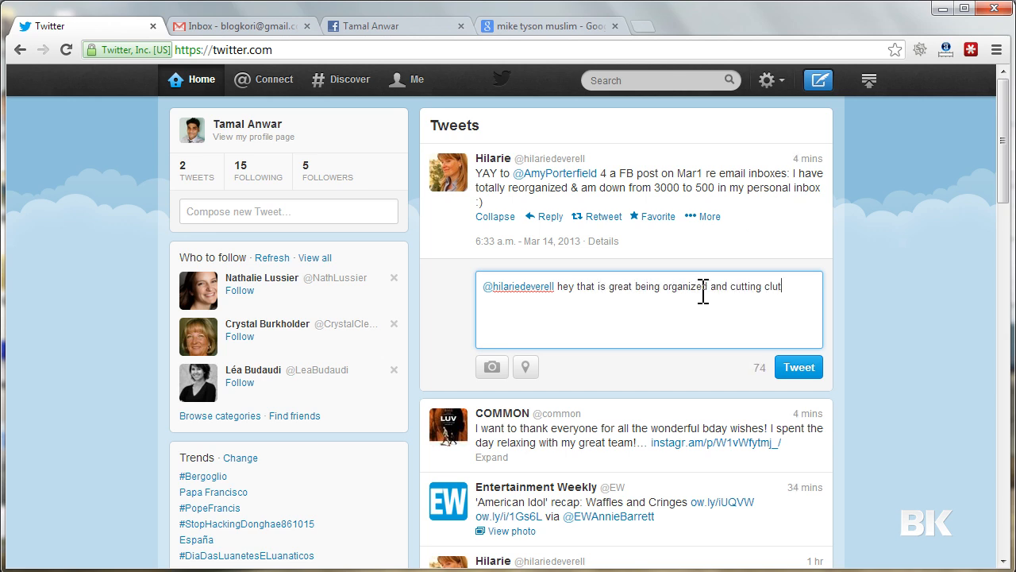
pyautogui.write('ter')
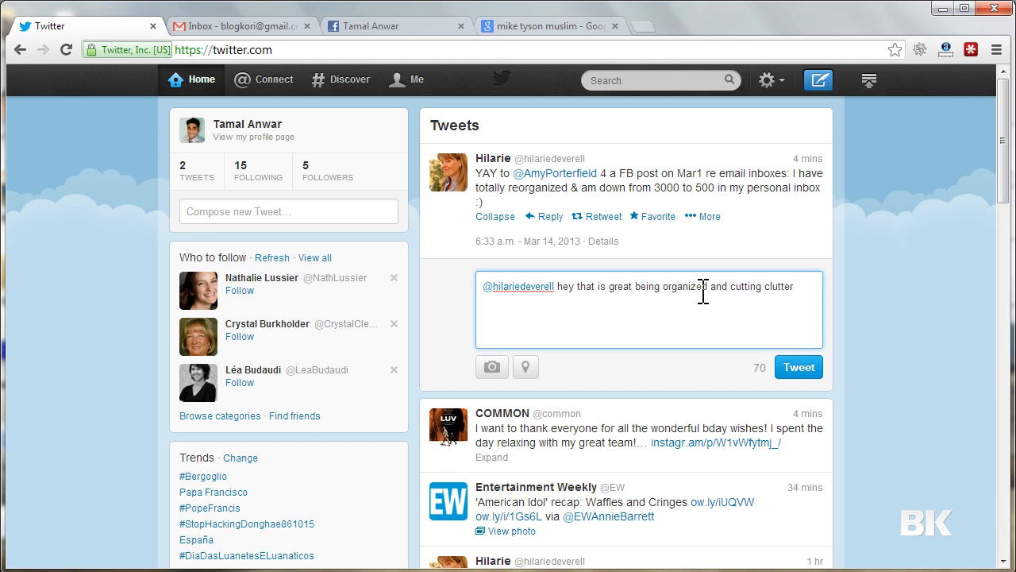
pyautogui.write('.')
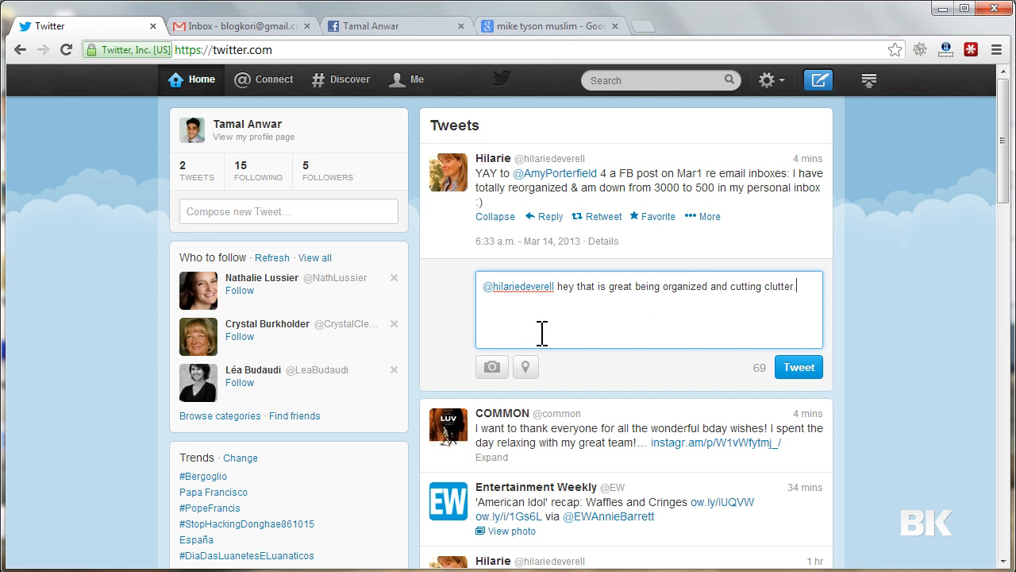
pyautogui.moveTo(612, 300)
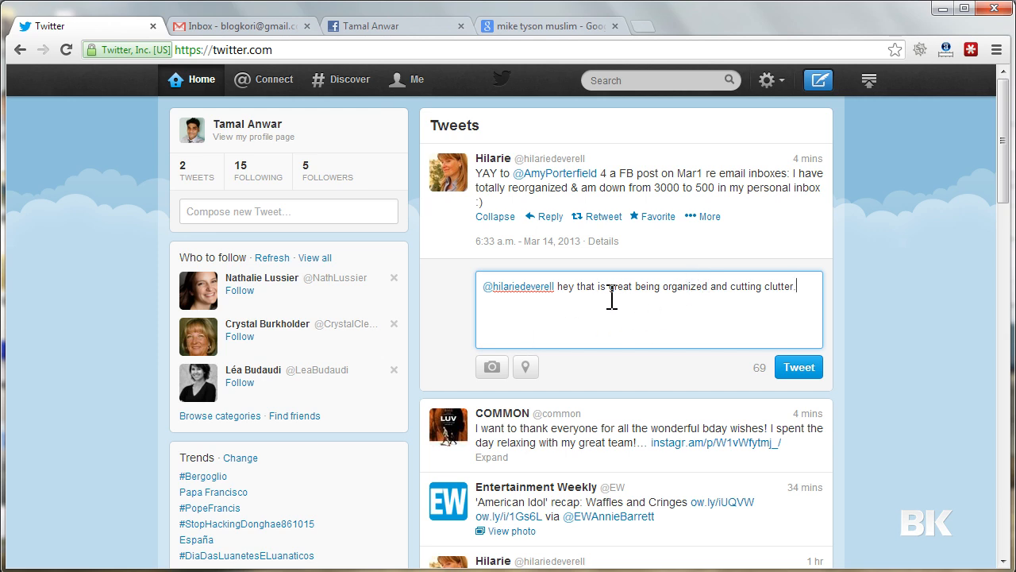
pyautogui.moveTo(742, 304)
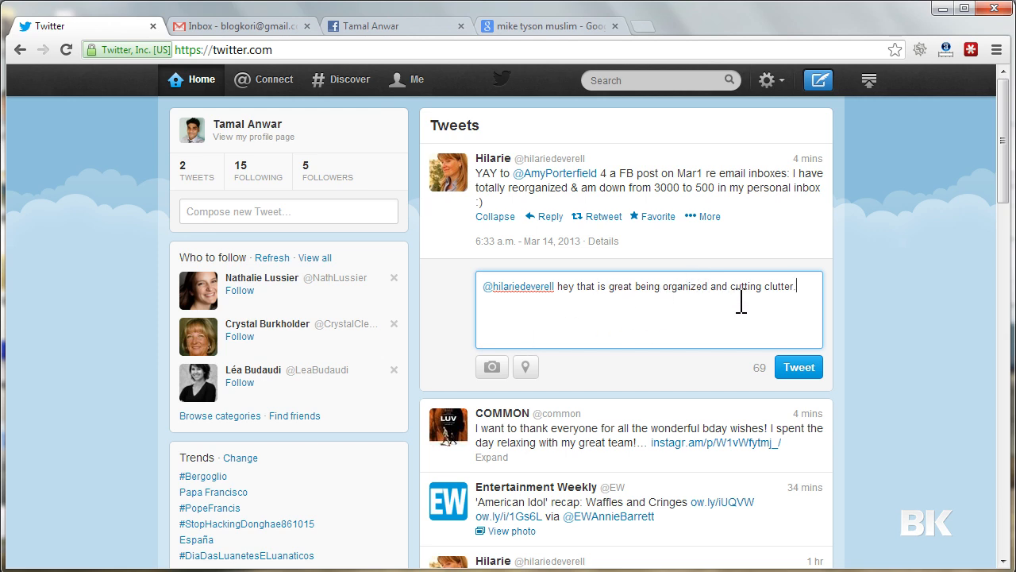
pyautogui.moveTo(798, 367)
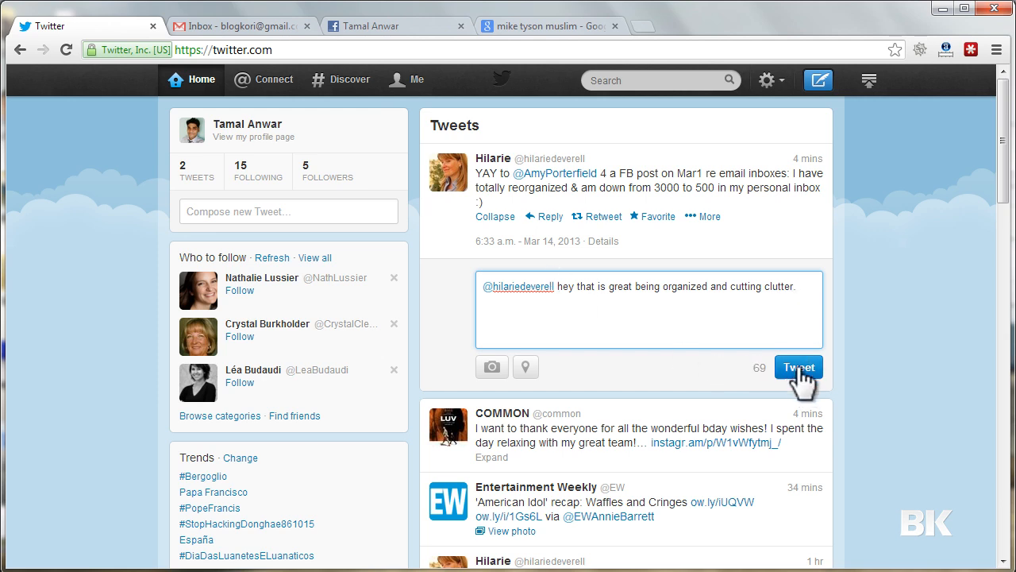
# Step: Post the reply to Hilarie and view it atop your profile, now showing 3 tweets
pyautogui.click(798, 366)
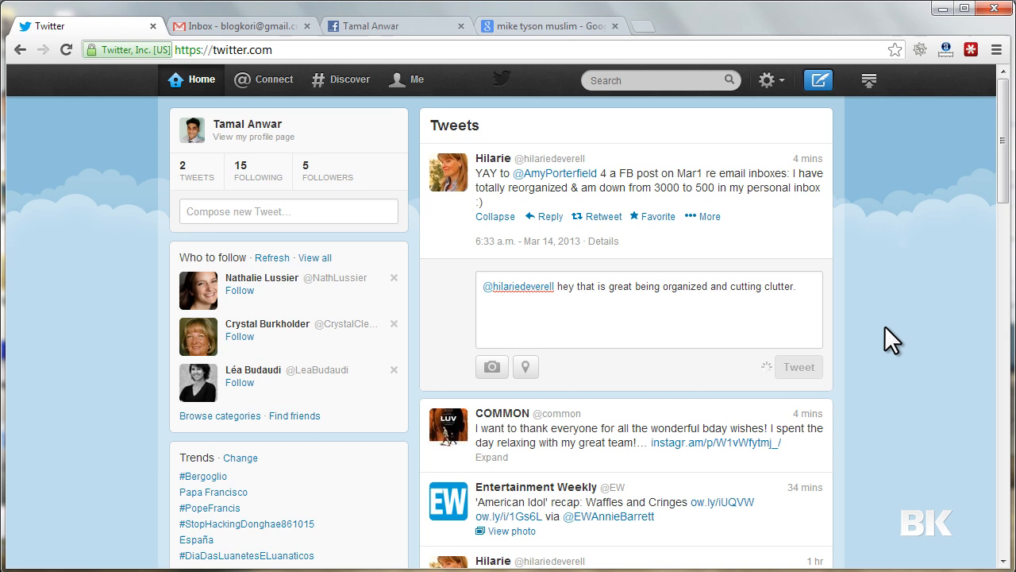
pyautogui.click(798, 366)
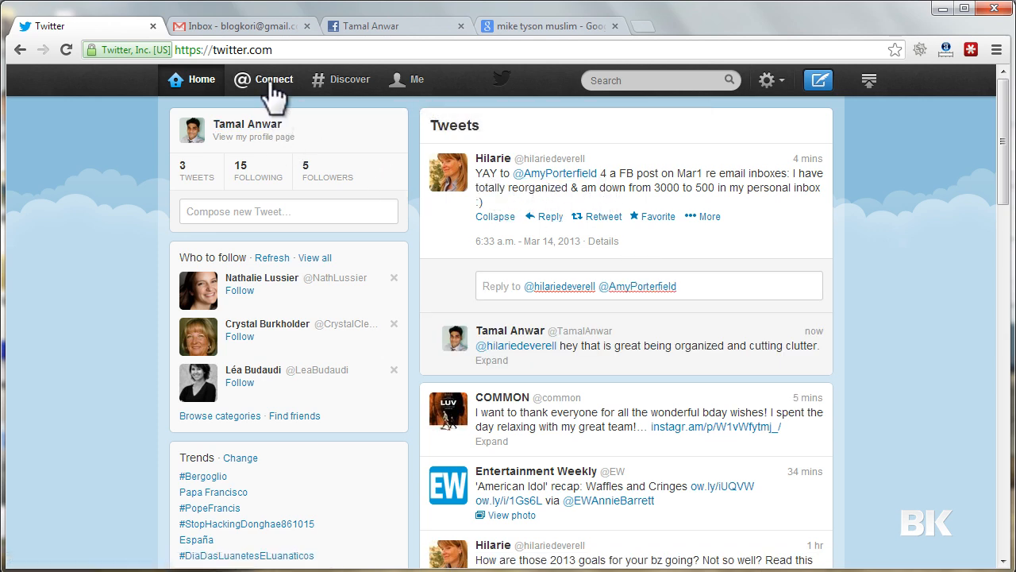
pyautogui.moveTo(273, 78)
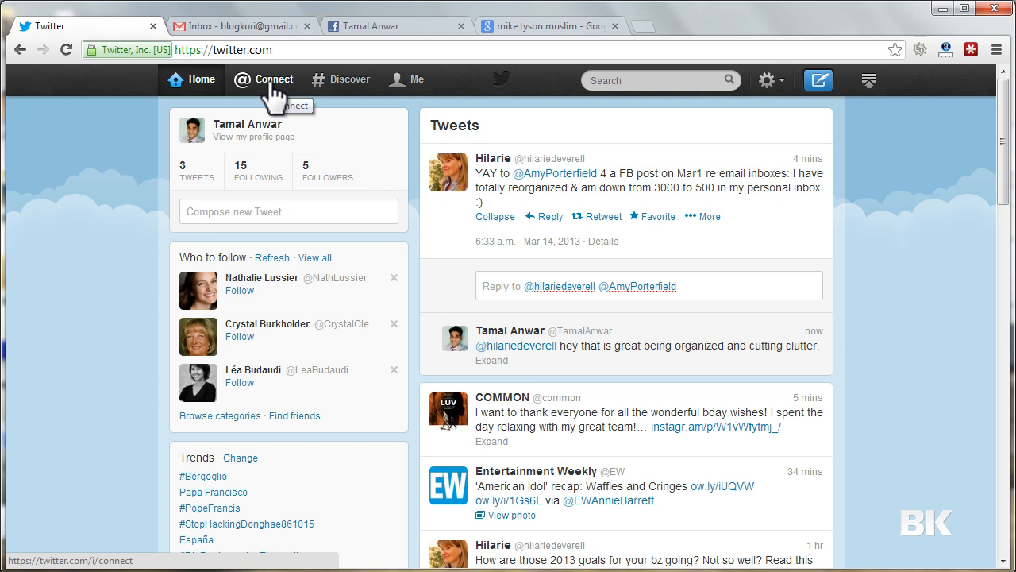
pyautogui.moveTo(782, 167)
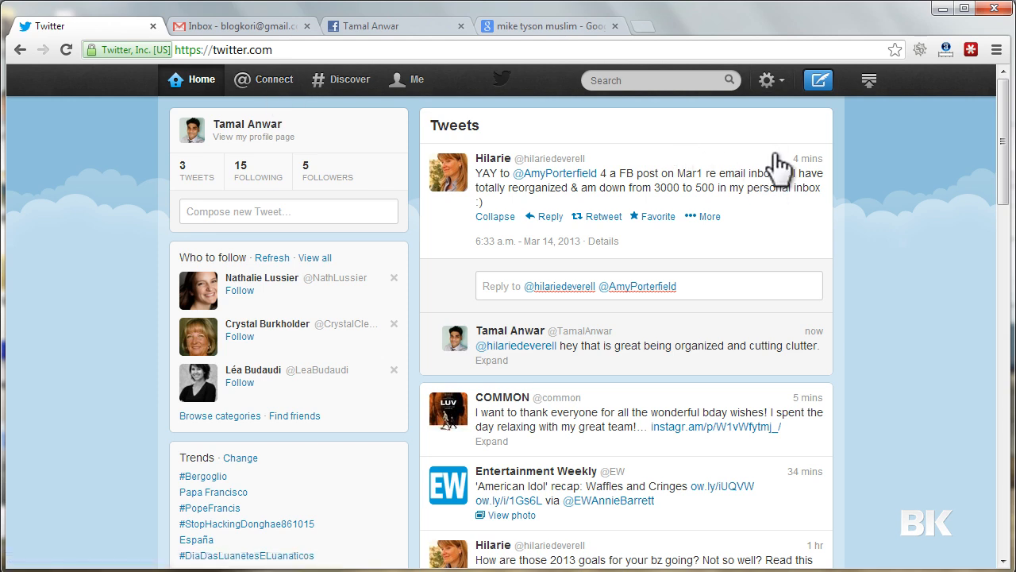
pyautogui.click(495, 216)
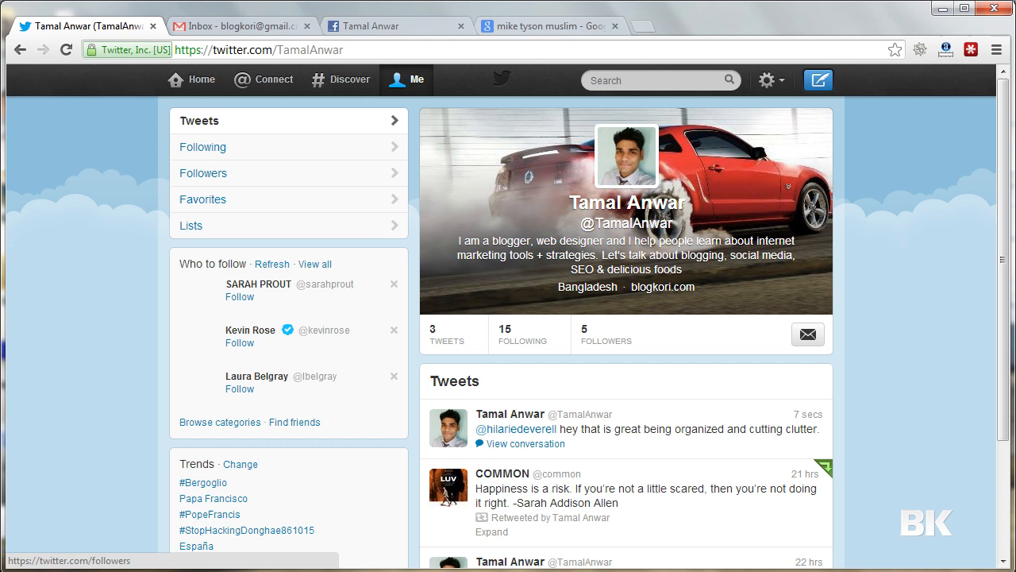
pyautogui.scroll(-3)
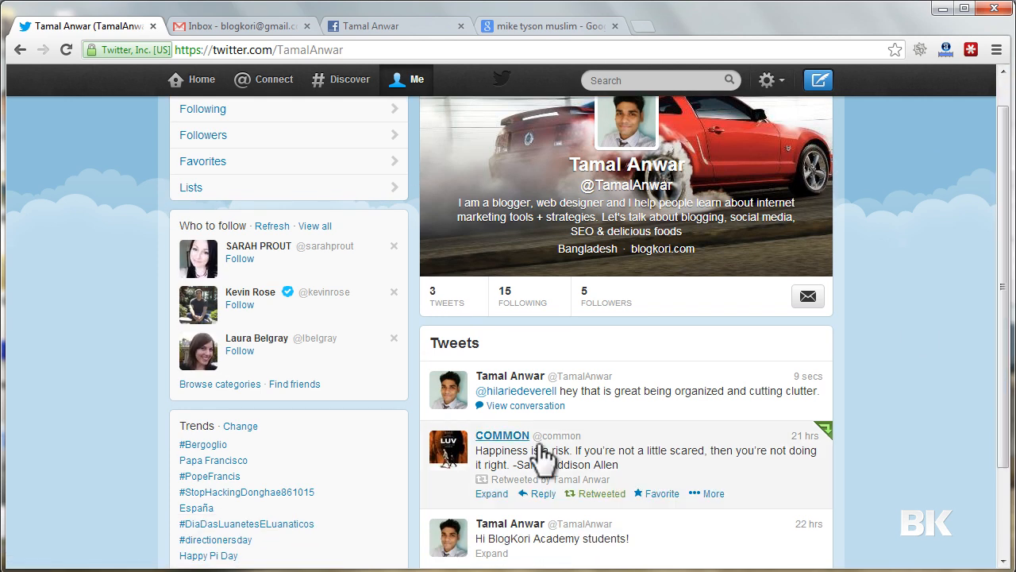
pyautogui.moveTo(543, 391)
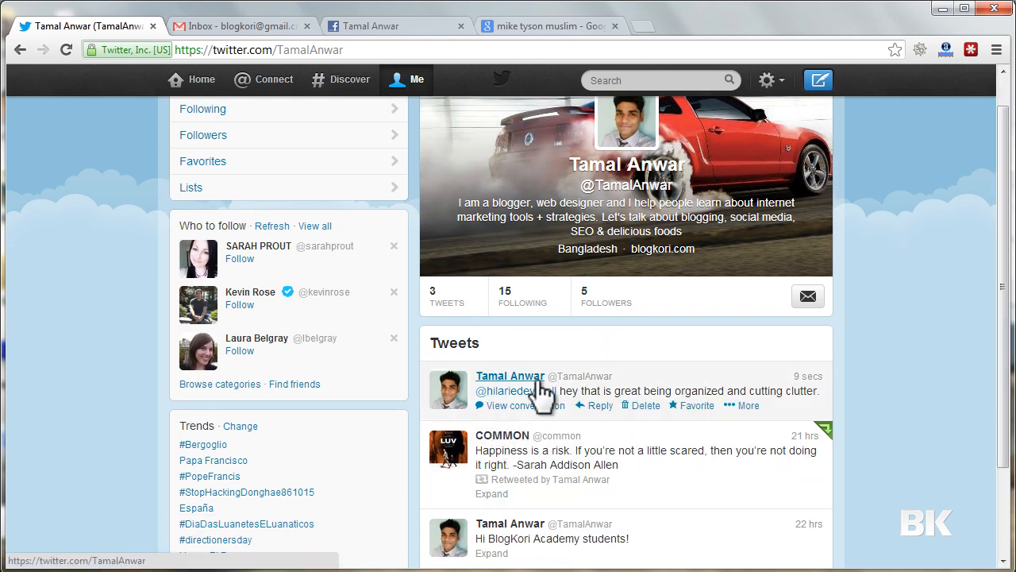
pyautogui.moveTo(524, 391)
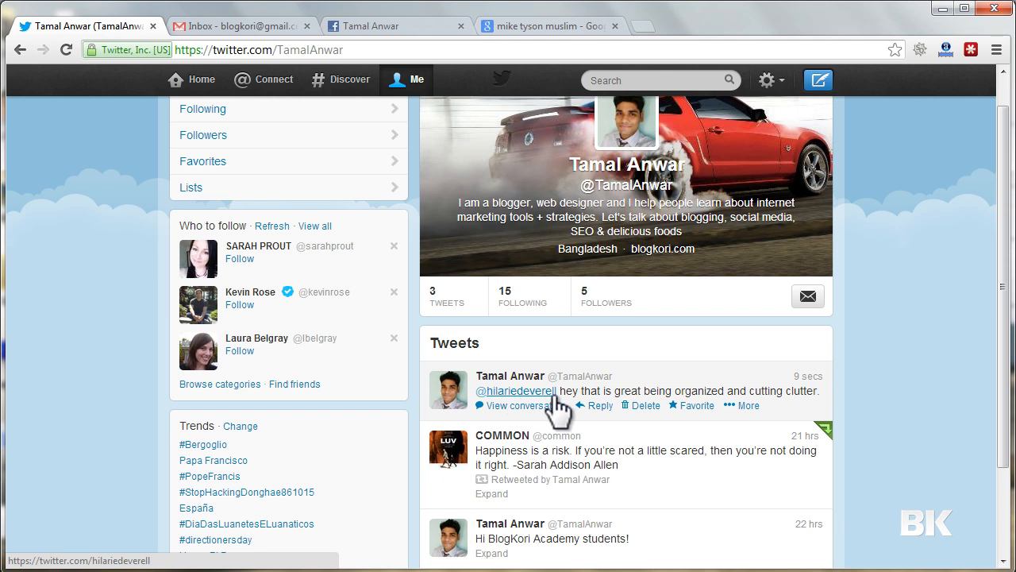
pyautogui.moveTo(703, 409)
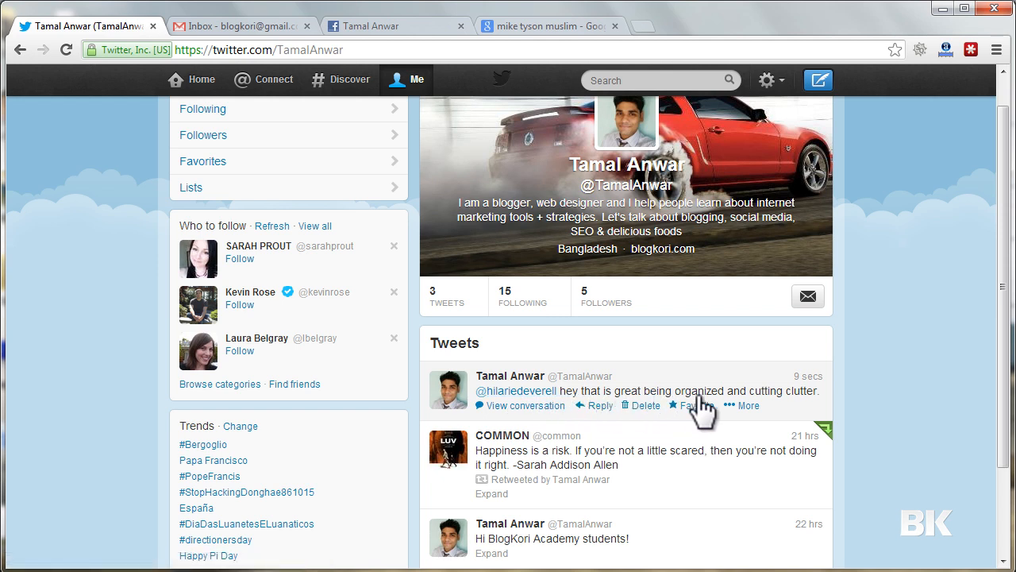
pyautogui.moveTo(814, 413)
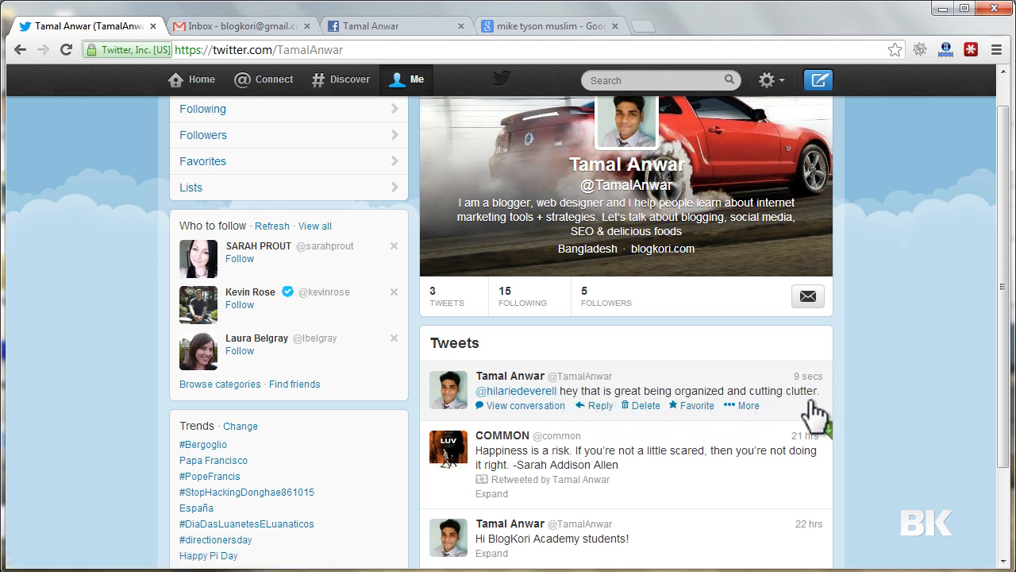
pyautogui.scroll(-3)
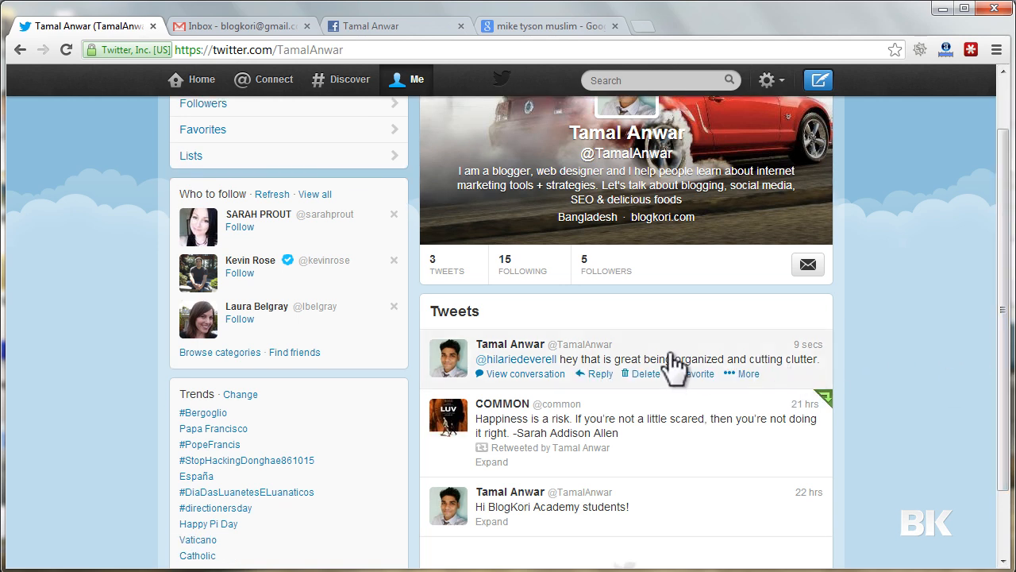
pyautogui.moveTo(714, 357)
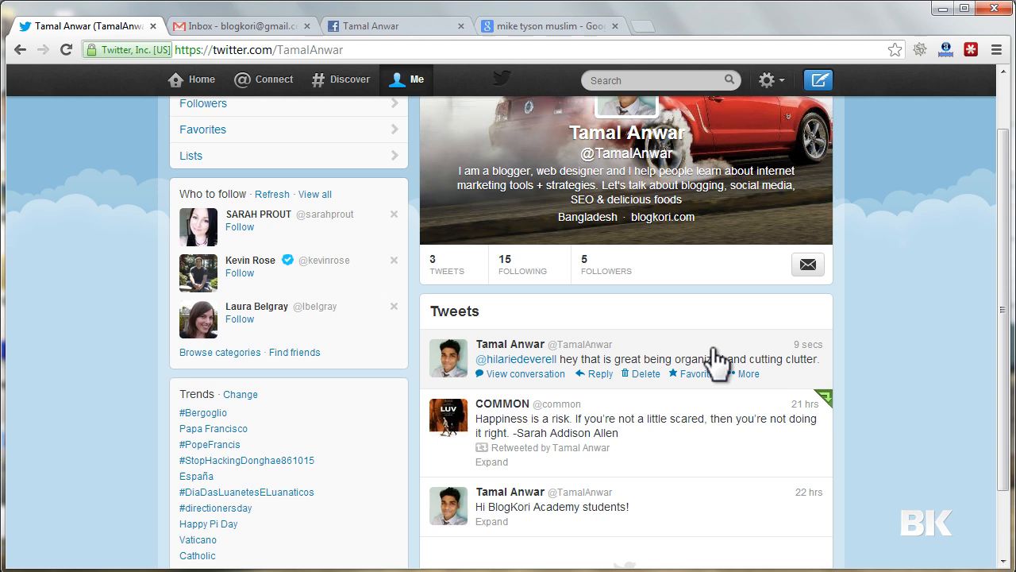
pyautogui.click(527, 374)
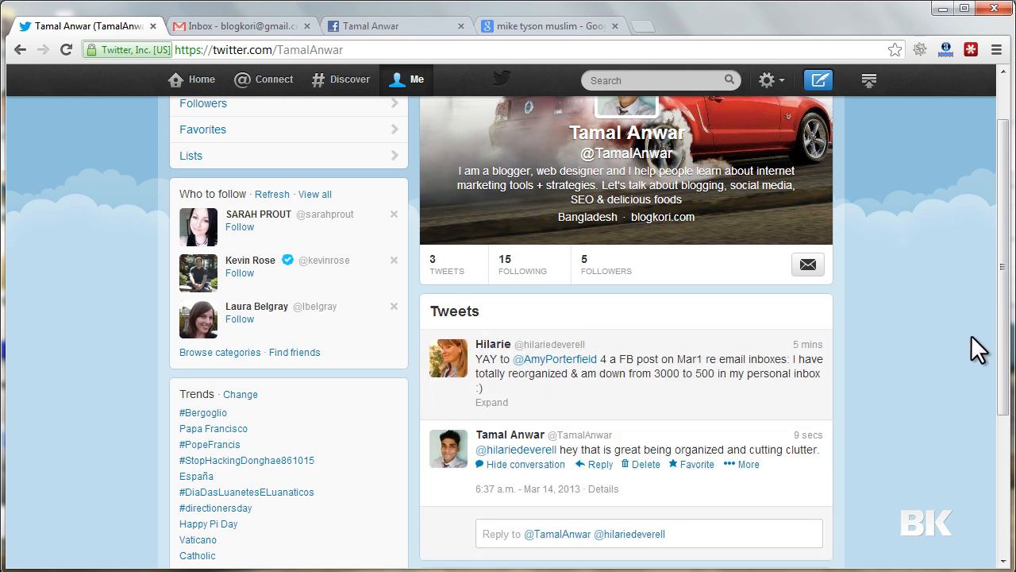
pyautogui.scroll(-3)
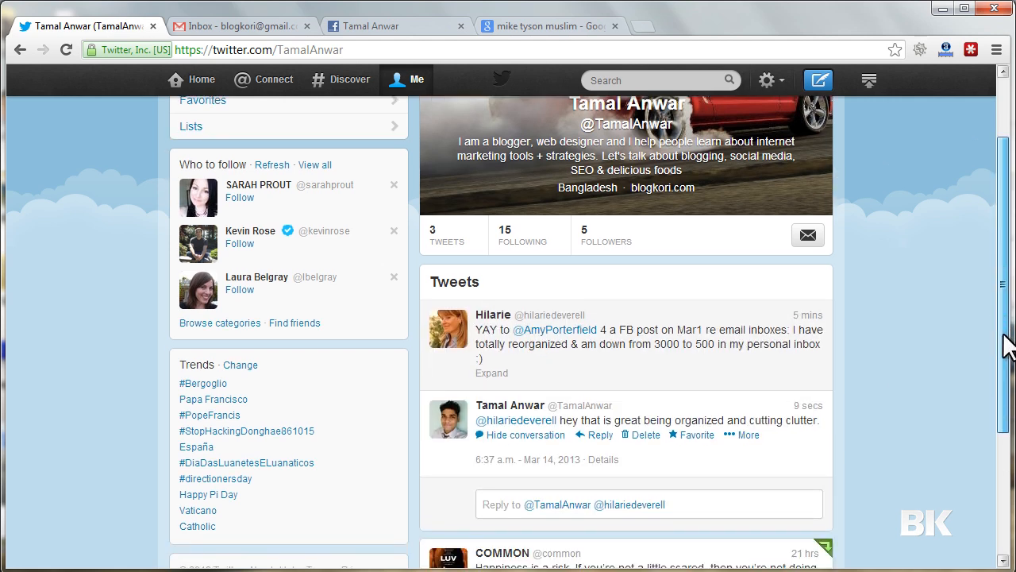
pyautogui.moveTo(599, 342)
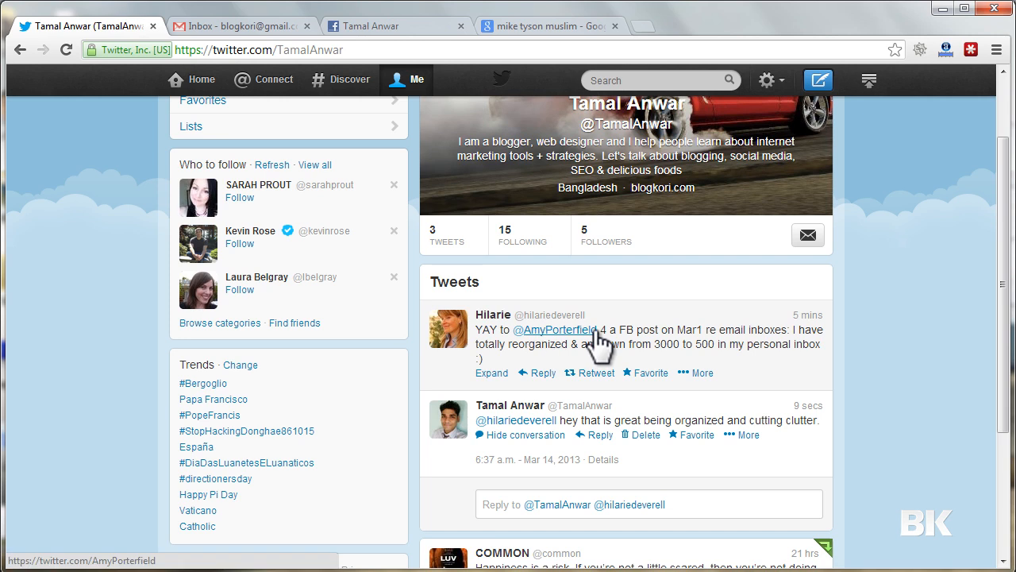
pyautogui.moveTo(564, 445)
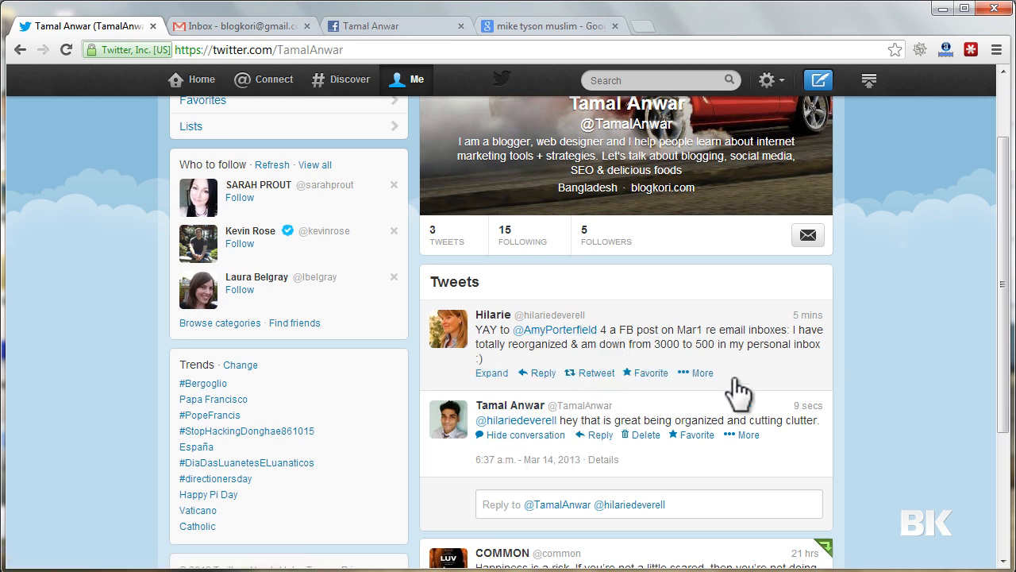
pyautogui.moveTo(781, 383)
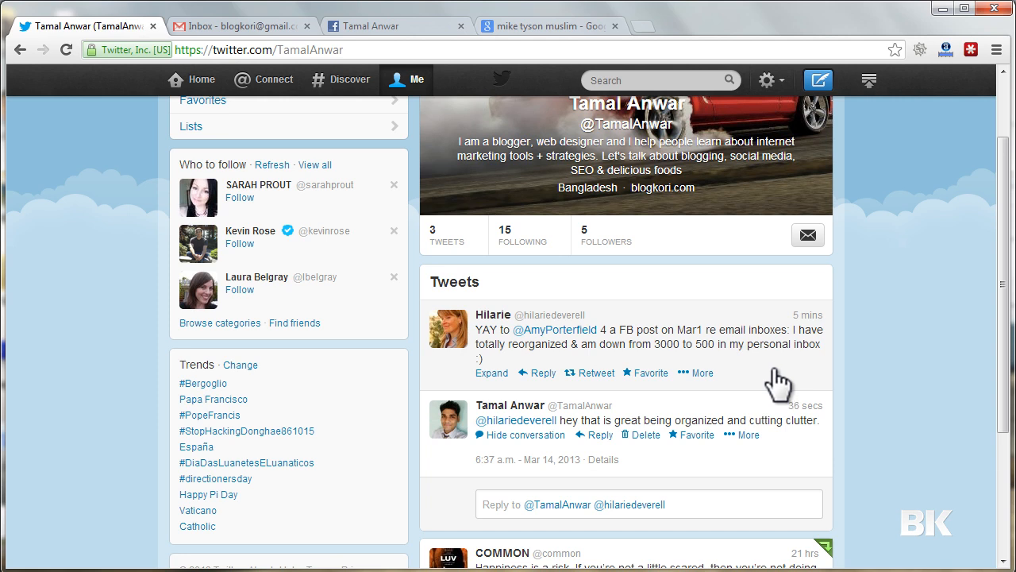
pyautogui.scroll(3)
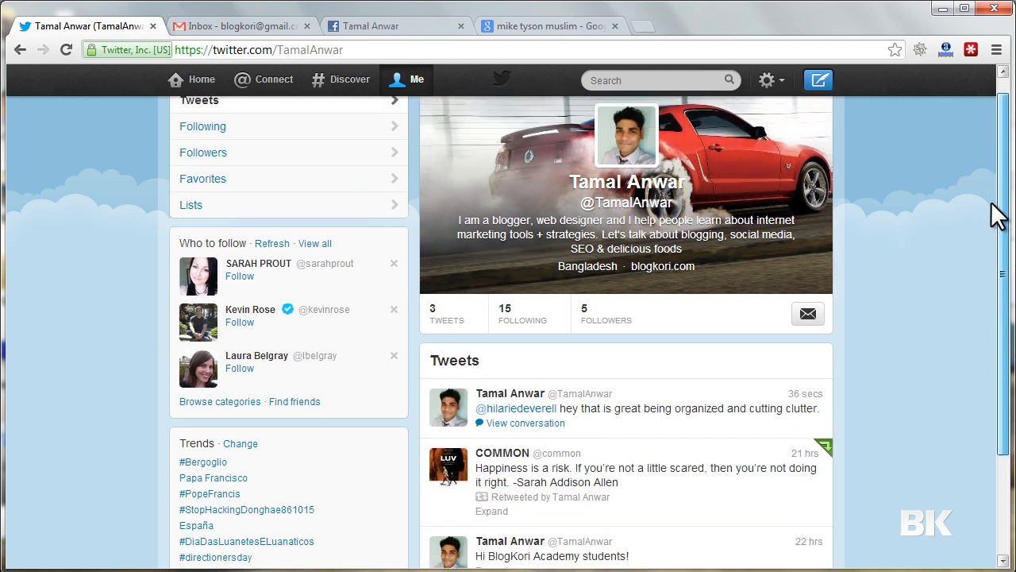
pyautogui.scroll(3)
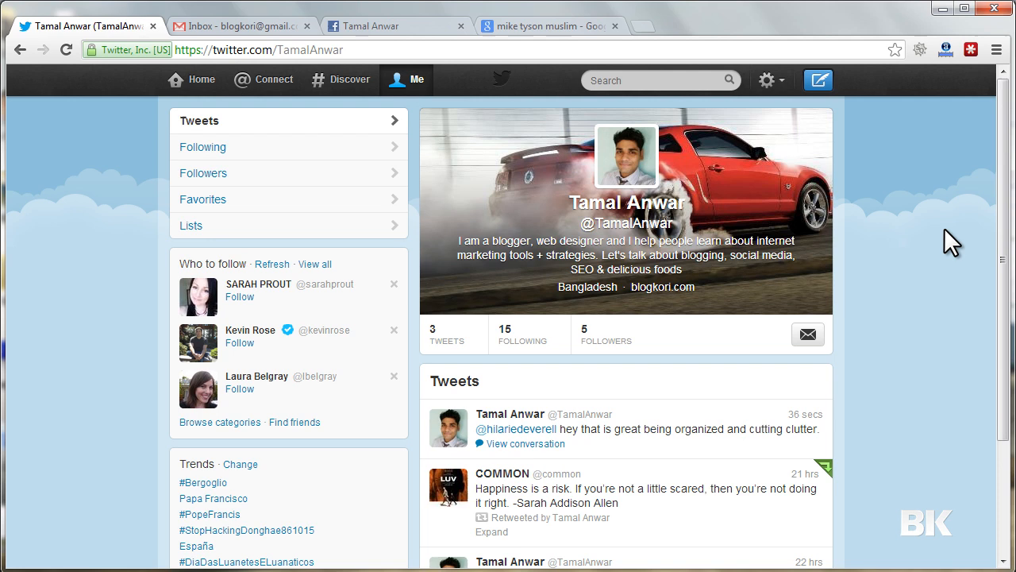
pyautogui.moveTo(899, 235)
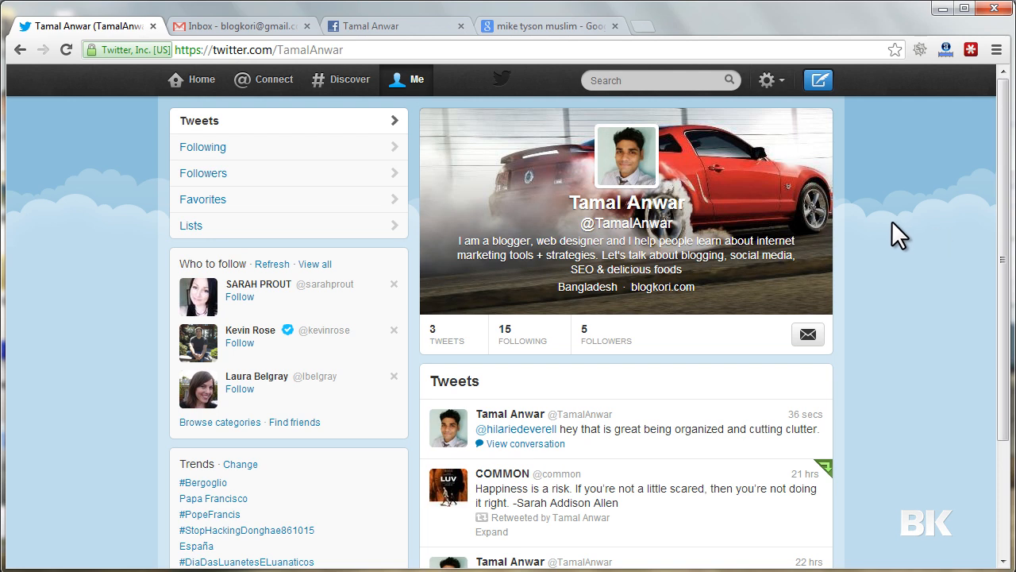
pyautogui.moveTo(191, 80)
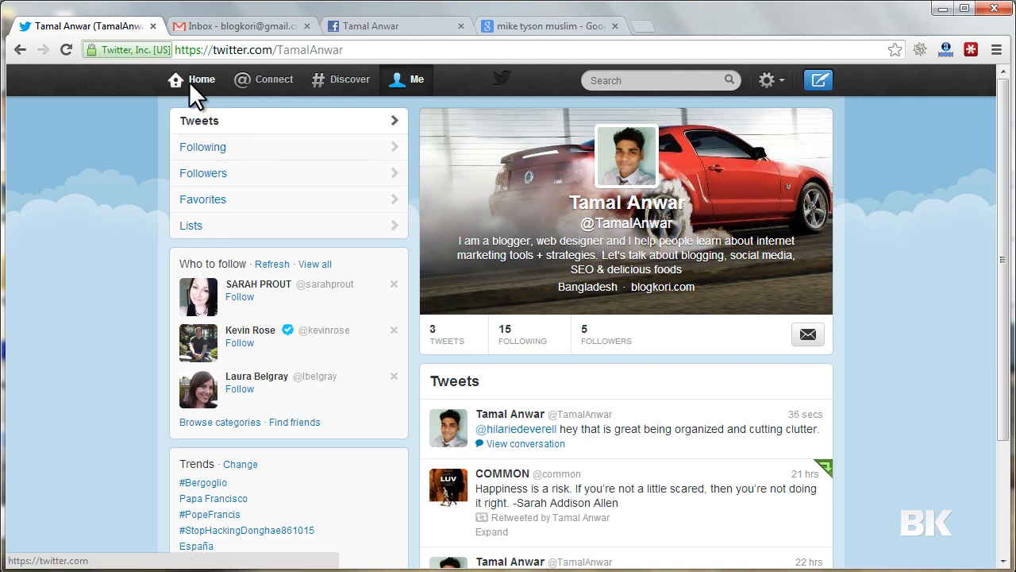
pyautogui.click(202, 79)
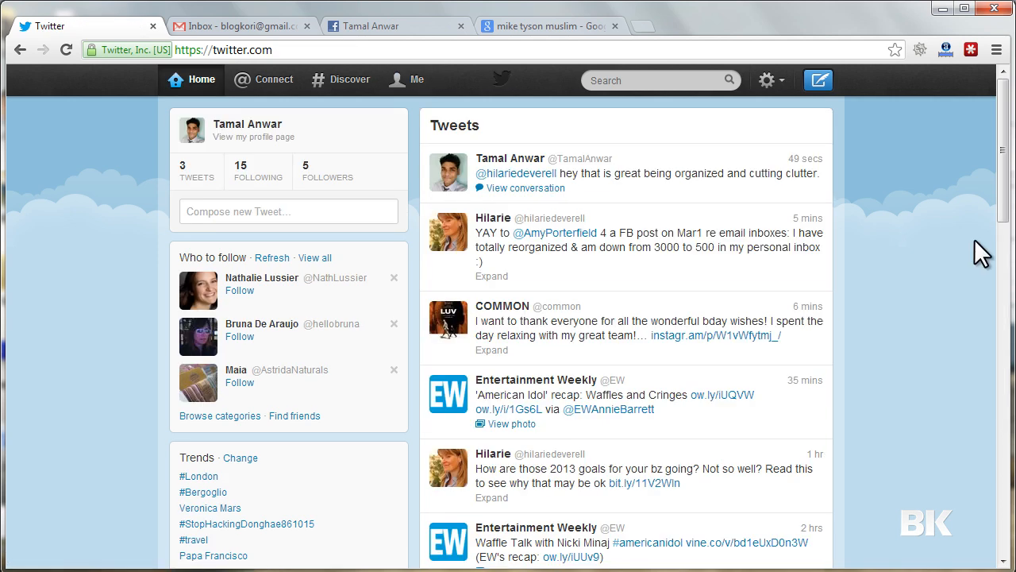
pyautogui.moveTo(516, 179)
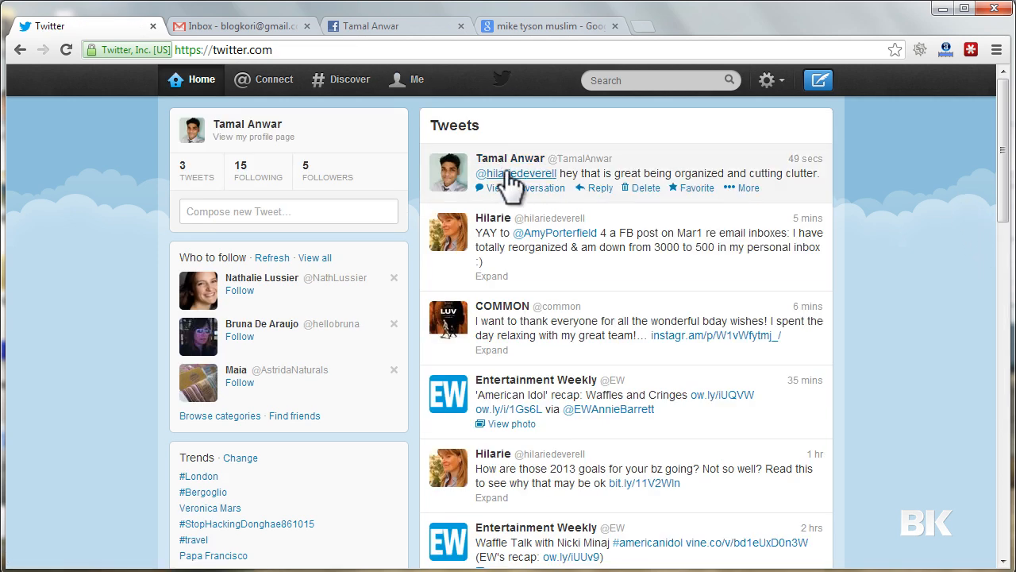
pyautogui.moveTo(789, 222)
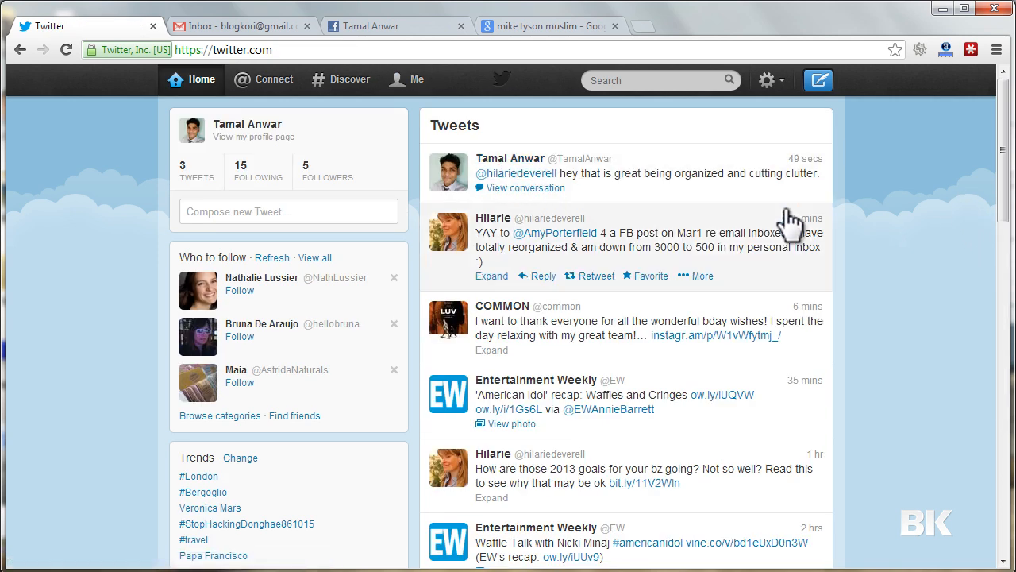
pyautogui.scroll(-3)
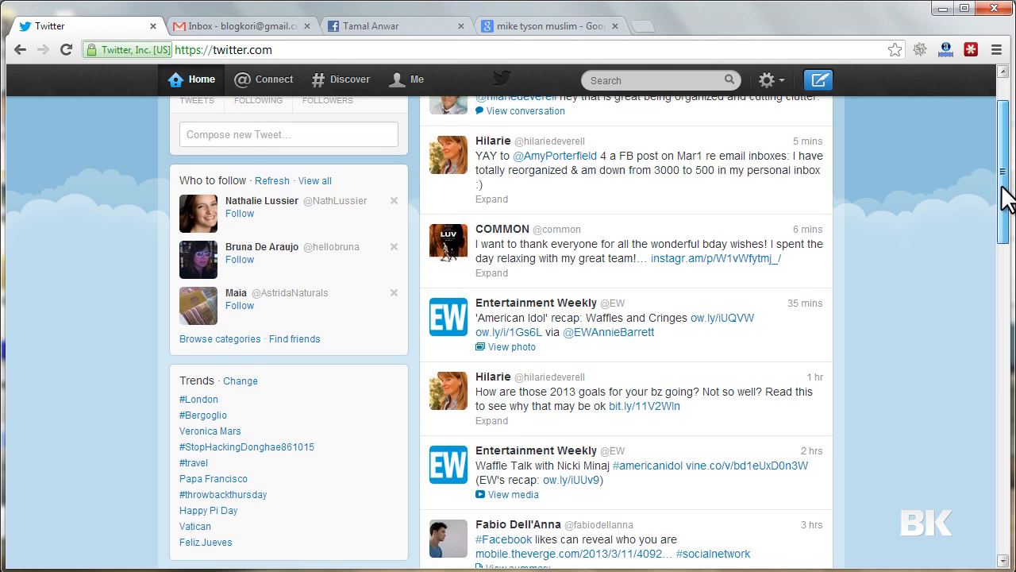
pyautogui.scroll(-3)
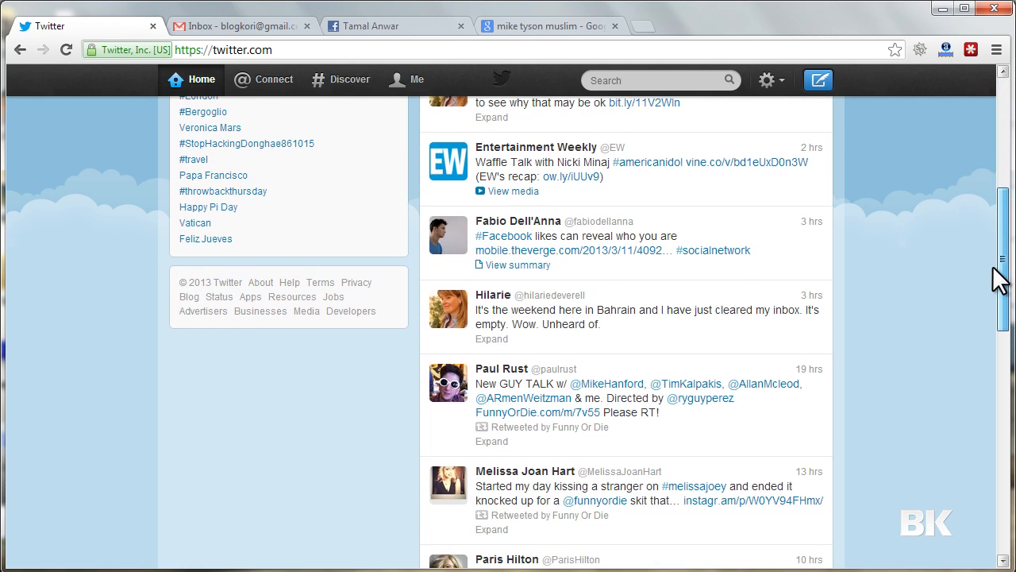
pyautogui.scroll(-3)
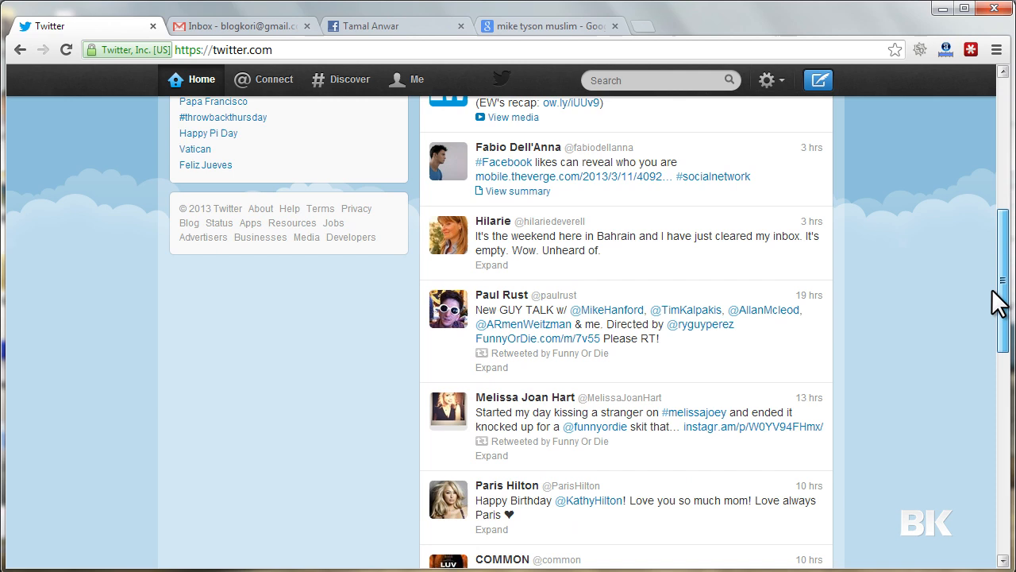
pyautogui.scroll(-3)
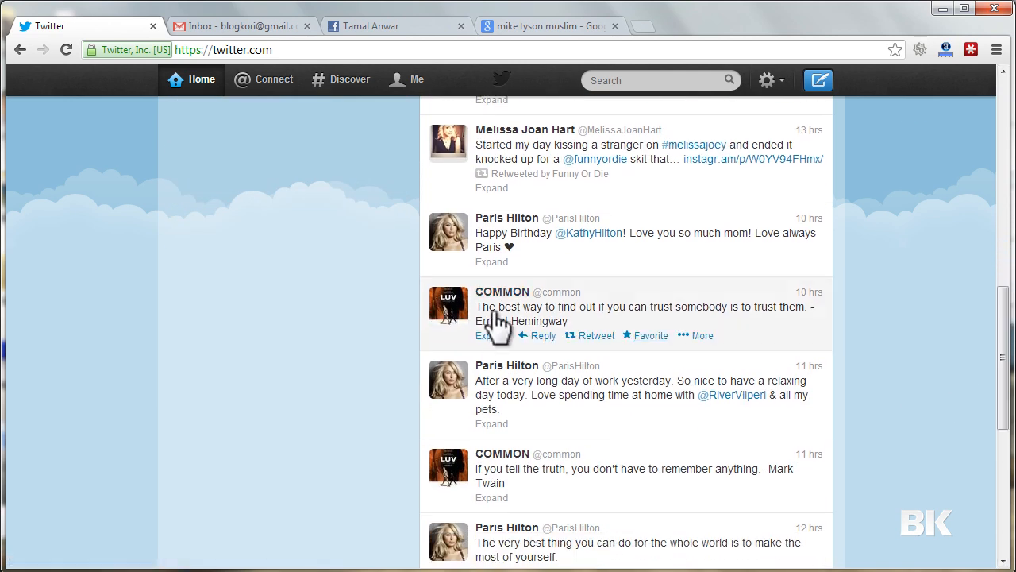
pyautogui.moveTo(627, 329)
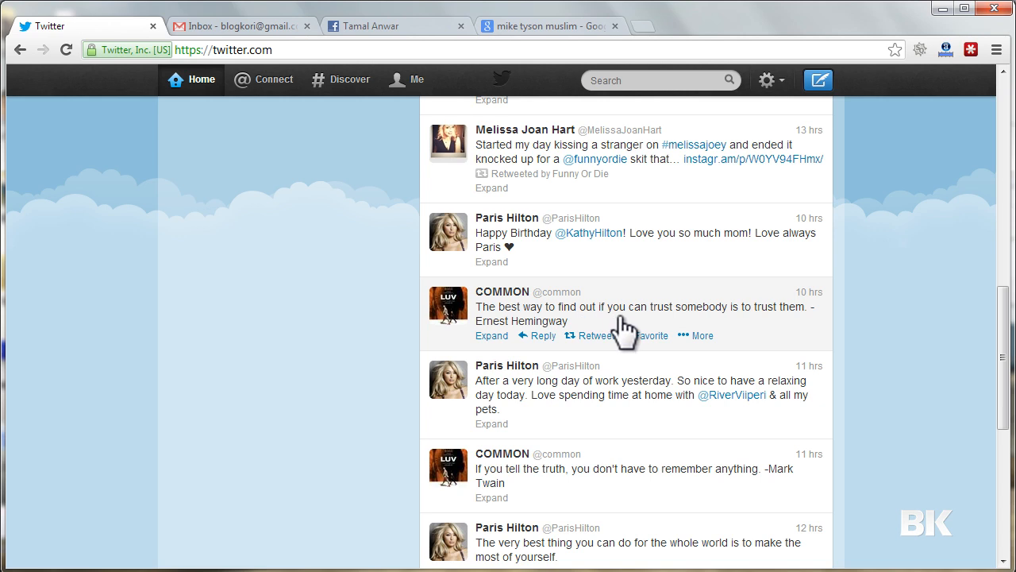
pyautogui.moveTo(763, 329)
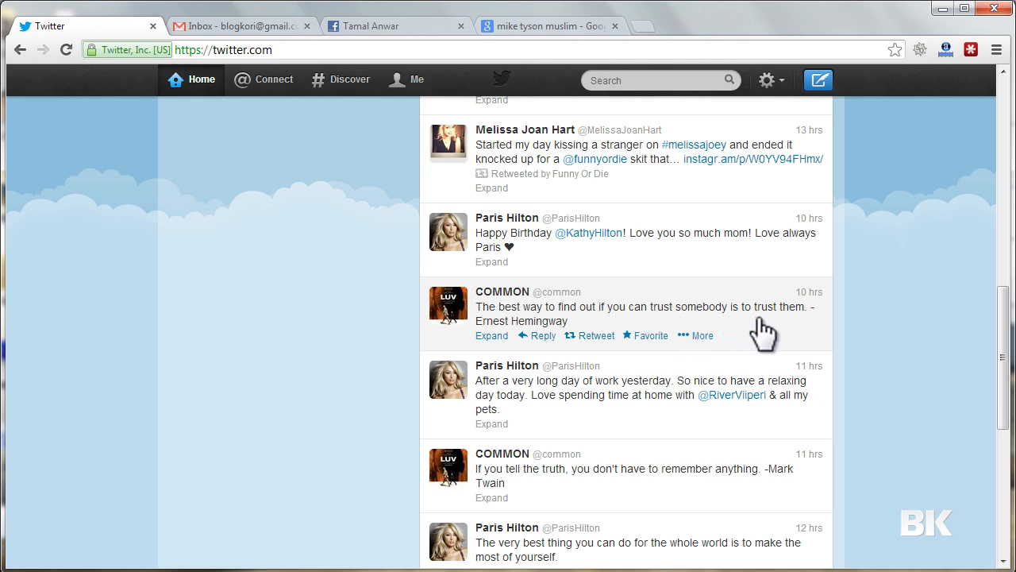
pyautogui.moveTo(917, 337)
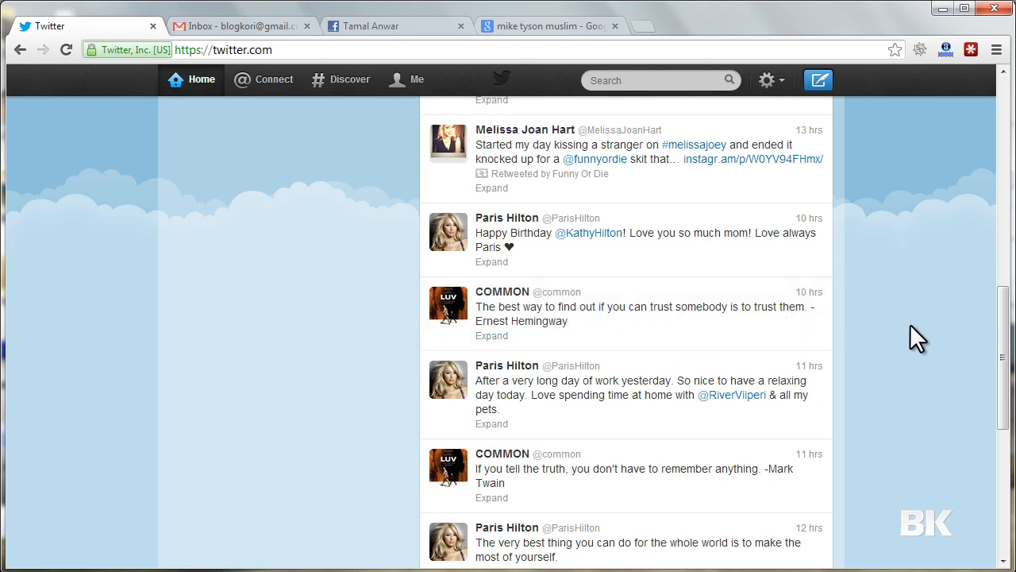
pyautogui.scroll(-3)
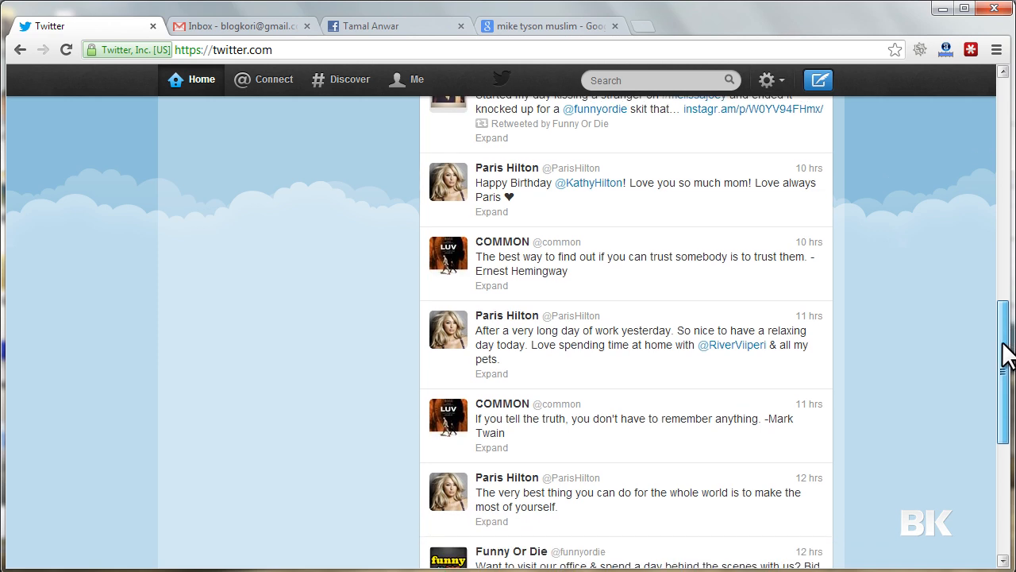
pyautogui.scroll(-3)
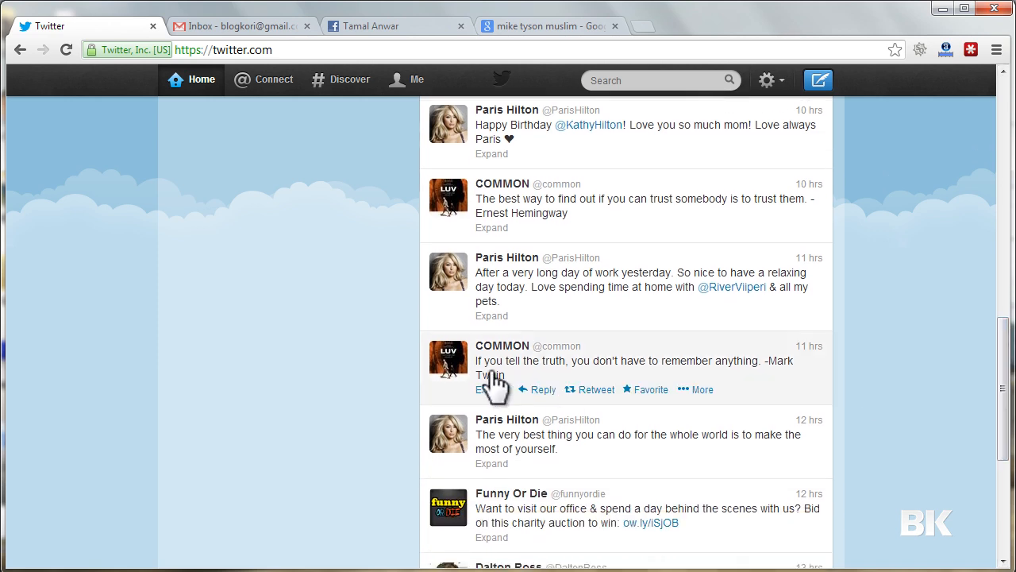
pyautogui.moveTo(502, 345)
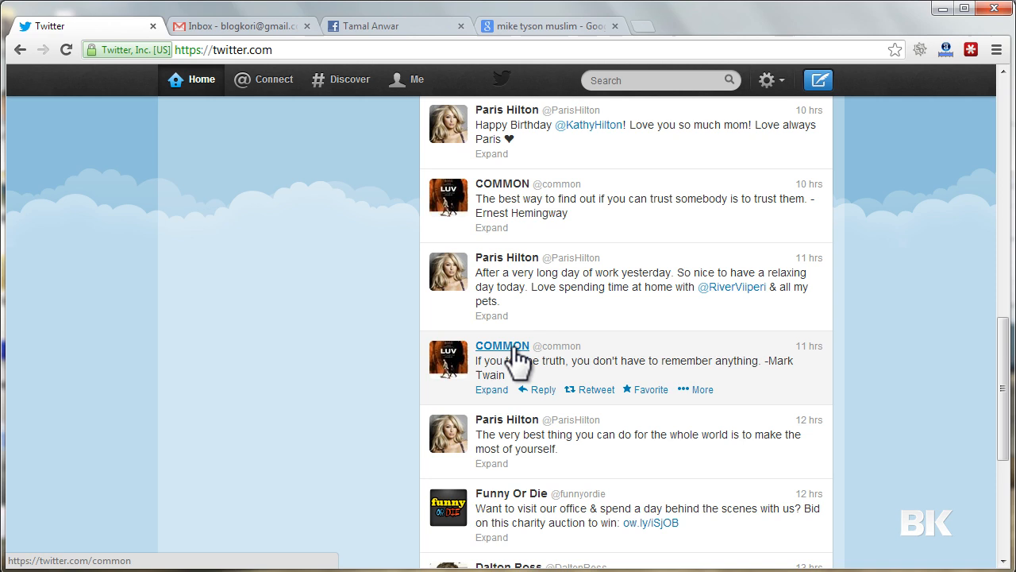
pyautogui.moveTo(807, 373)
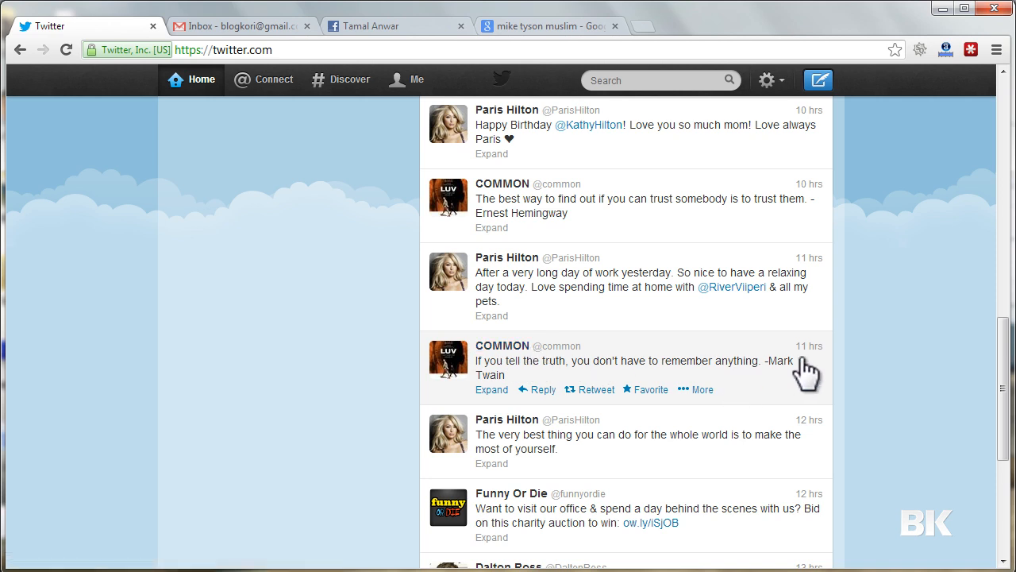
pyautogui.moveTo(544, 381)
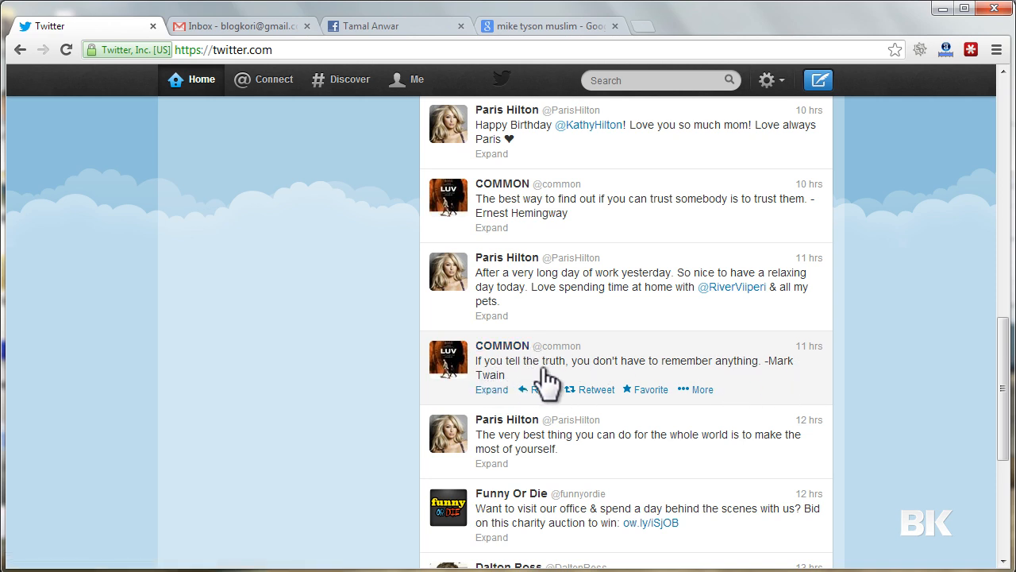
pyautogui.moveTo(782, 385)
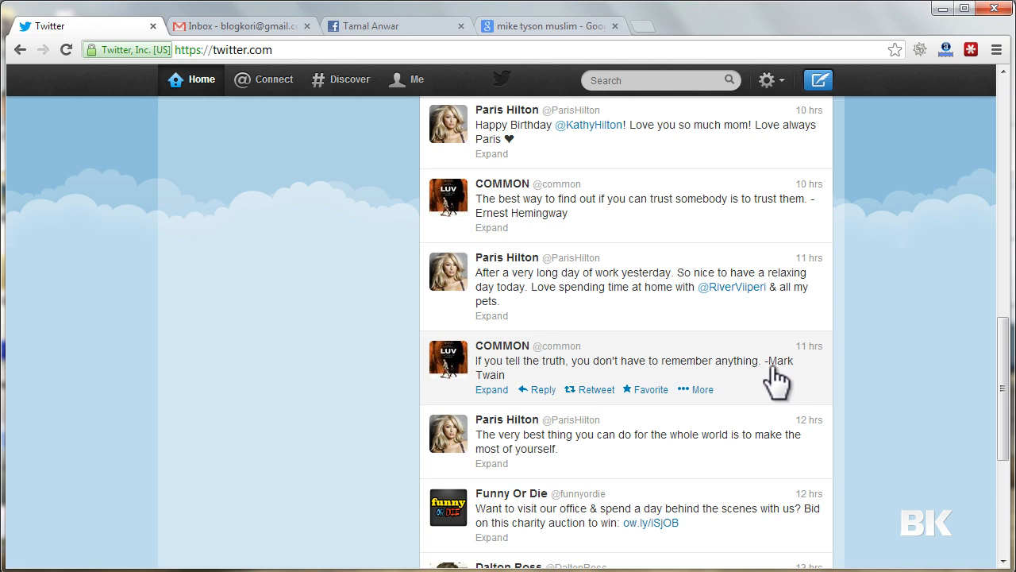
pyautogui.moveTo(596, 389)
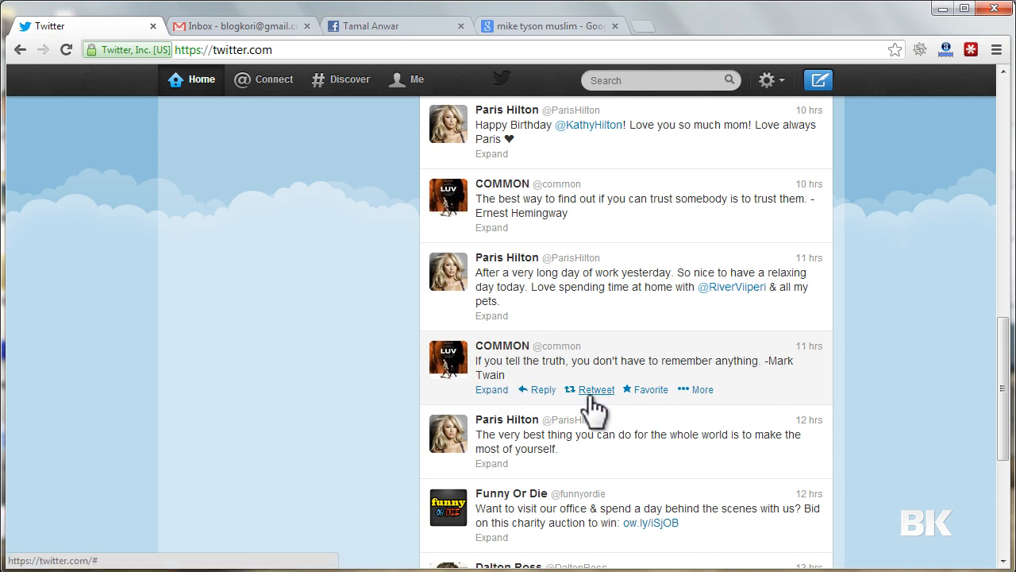
pyautogui.moveTo(488, 373)
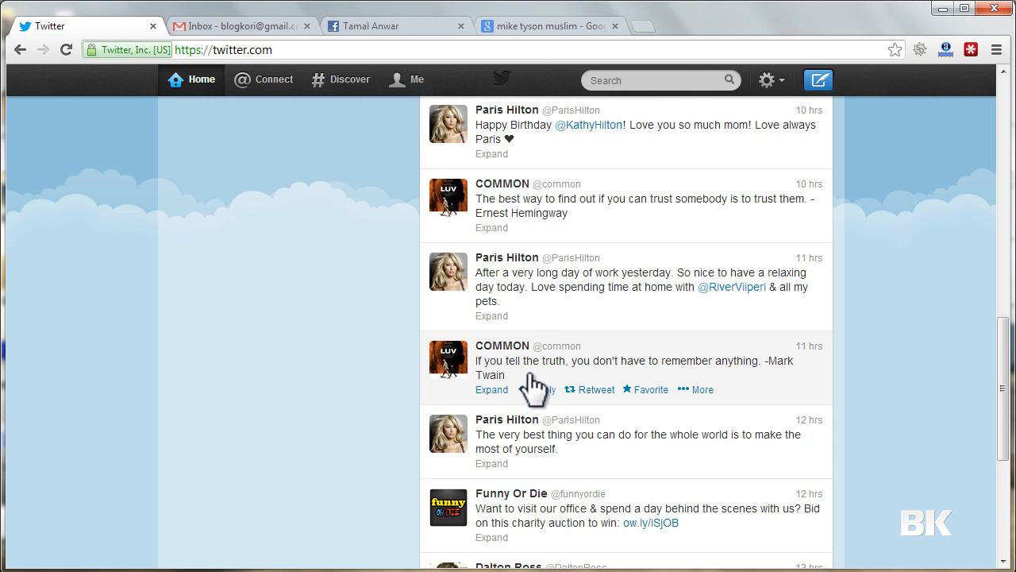
pyautogui.moveTo(603, 393)
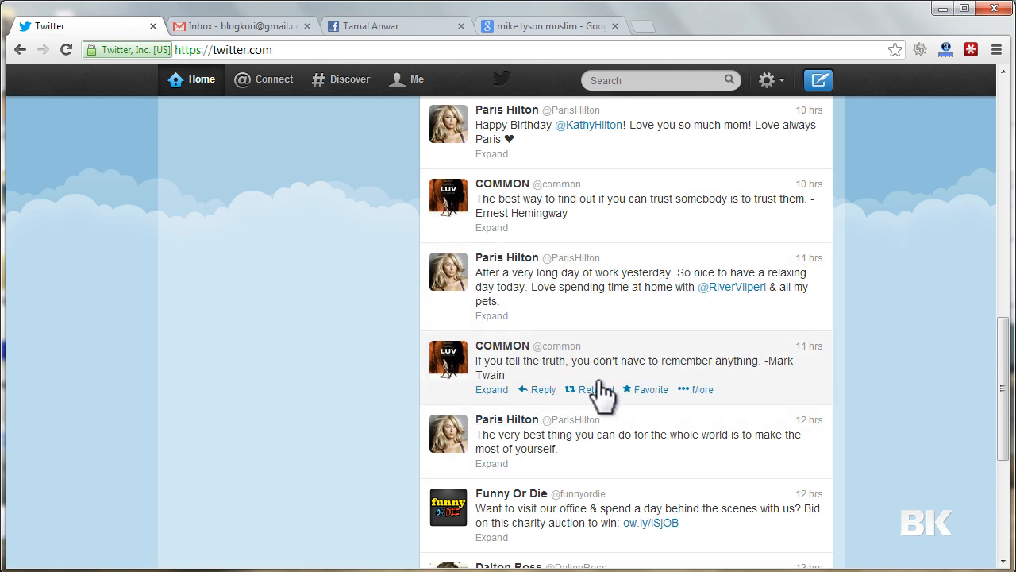
# Step: Retweet COMMON's Mark Twain truth quote and see it heading your profile timeline
pyautogui.click(591, 389)
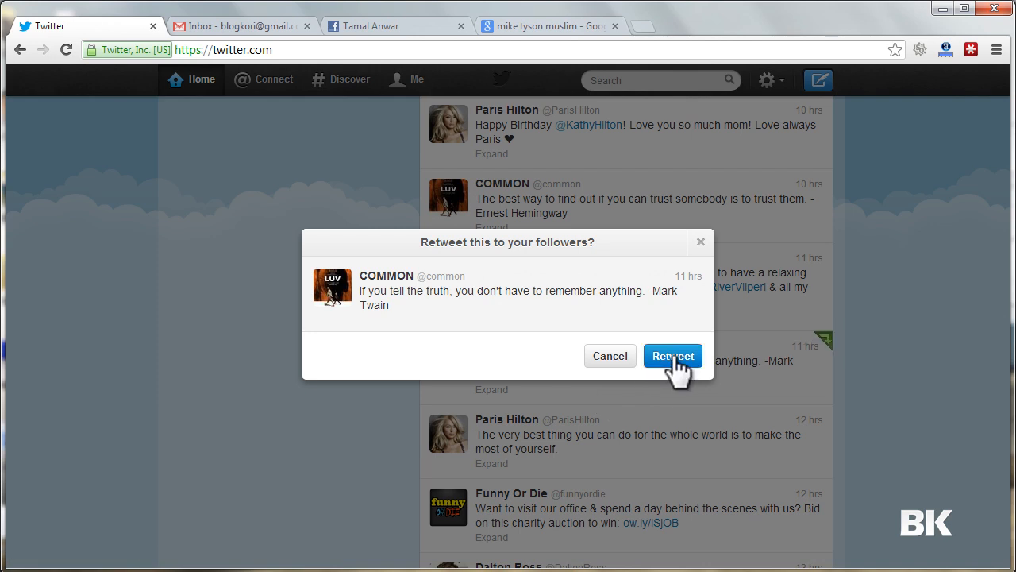
pyautogui.click(672, 355)
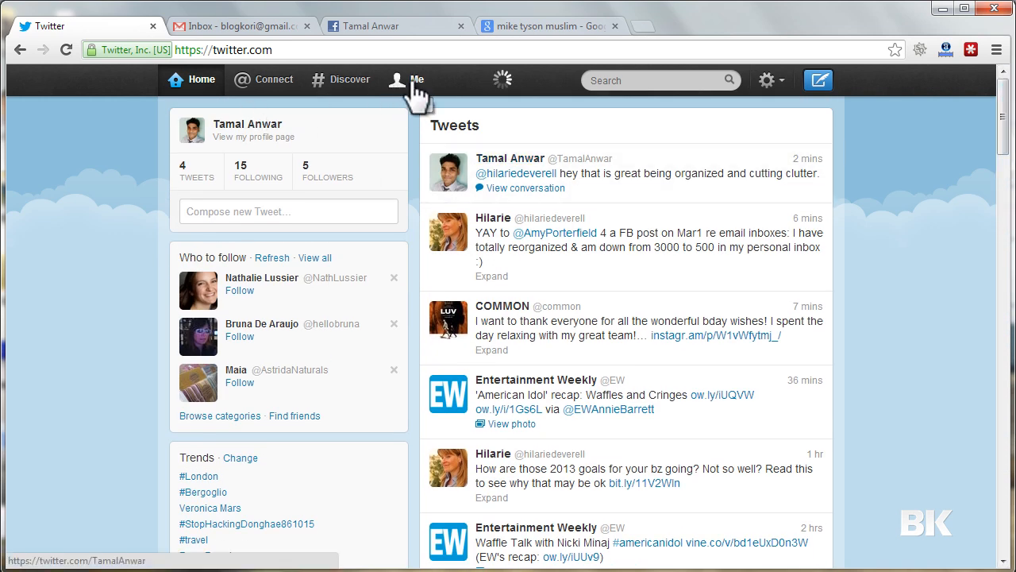
pyautogui.click(415, 79)
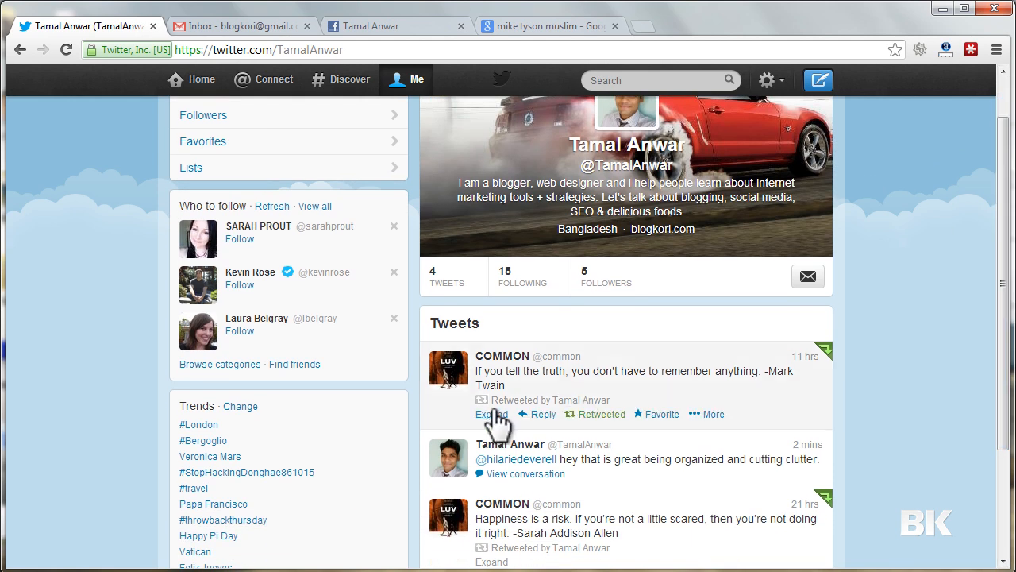
pyautogui.moveTo(1004, 292)
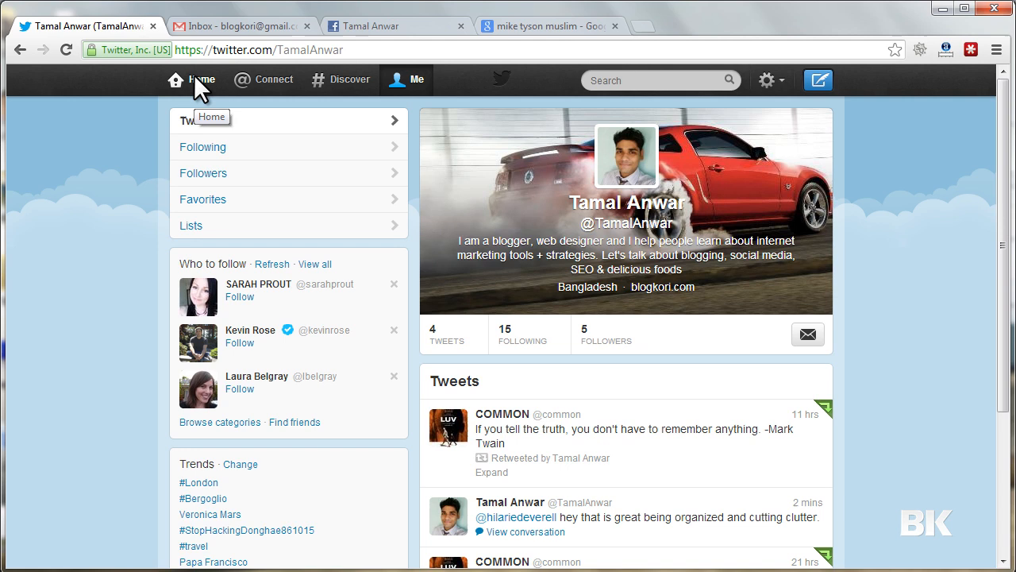
# Step: From the home timeline, favorite COMMON's Mary Tyler Moore quote about being brave
pyautogui.click(204, 79)
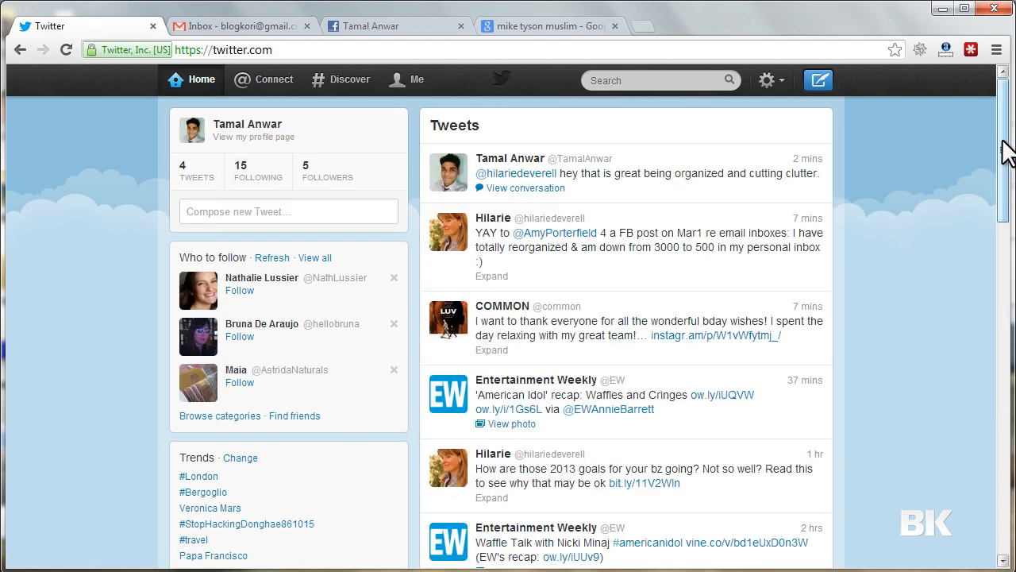
pyautogui.scroll(-3)
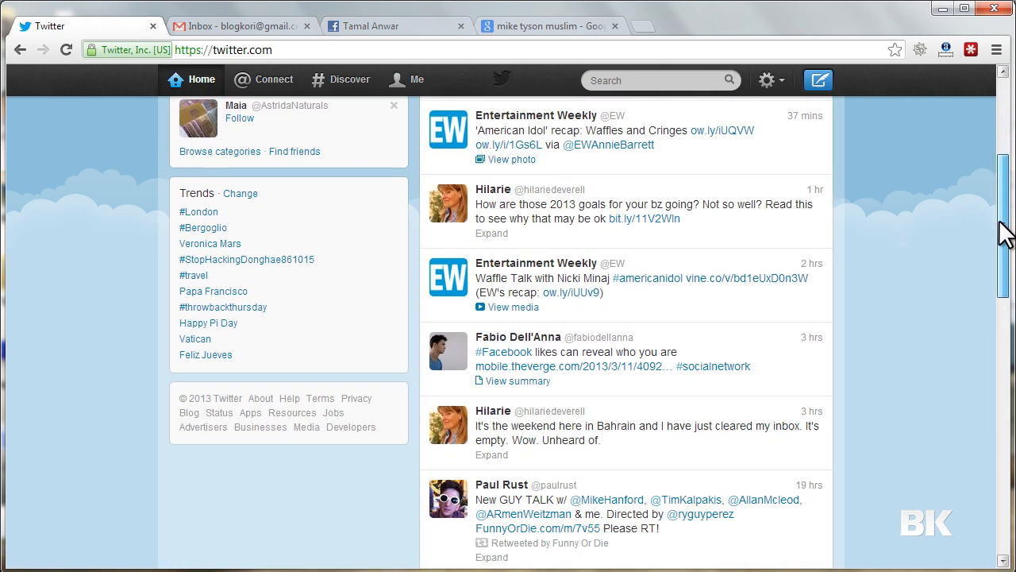
pyautogui.scroll(3)
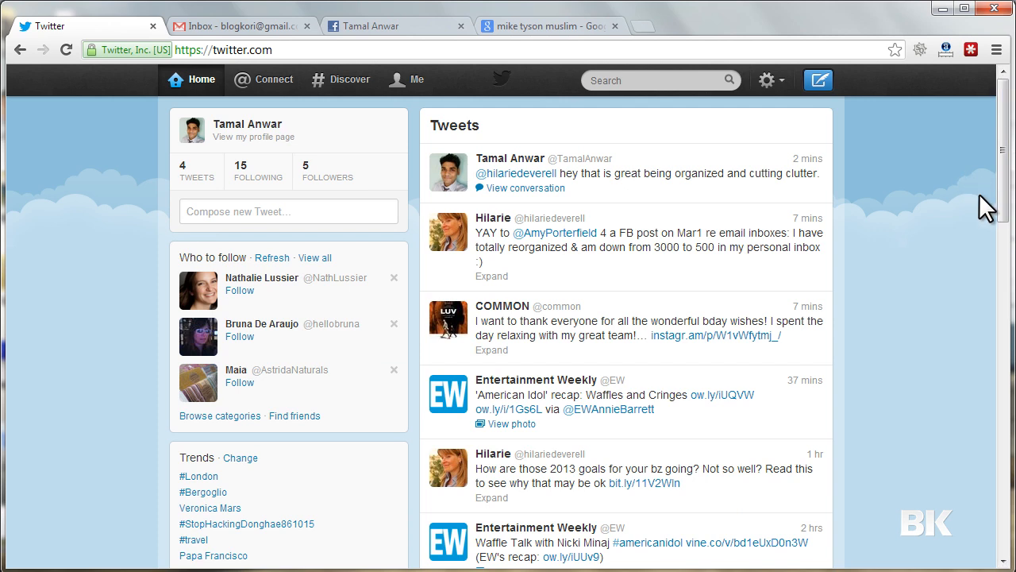
pyautogui.scroll(-3)
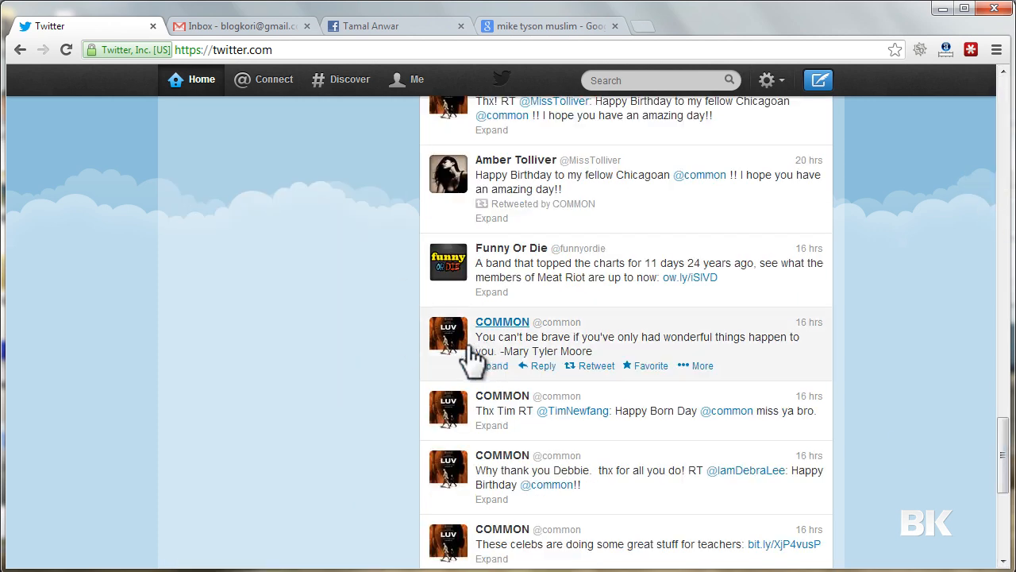
pyautogui.moveTo(509, 361)
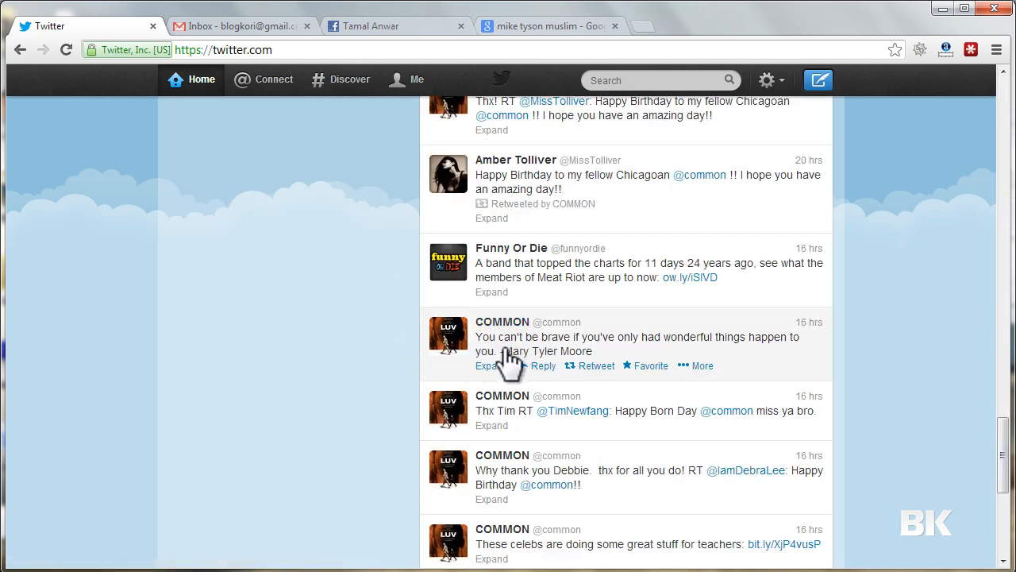
pyautogui.moveTo(651, 353)
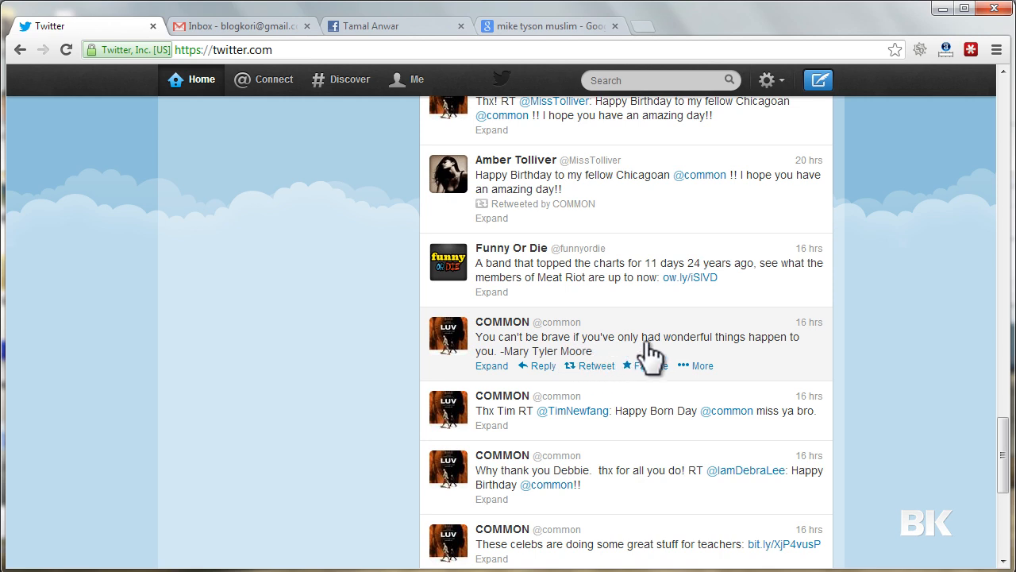
pyautogui.moveTo(722, 361)
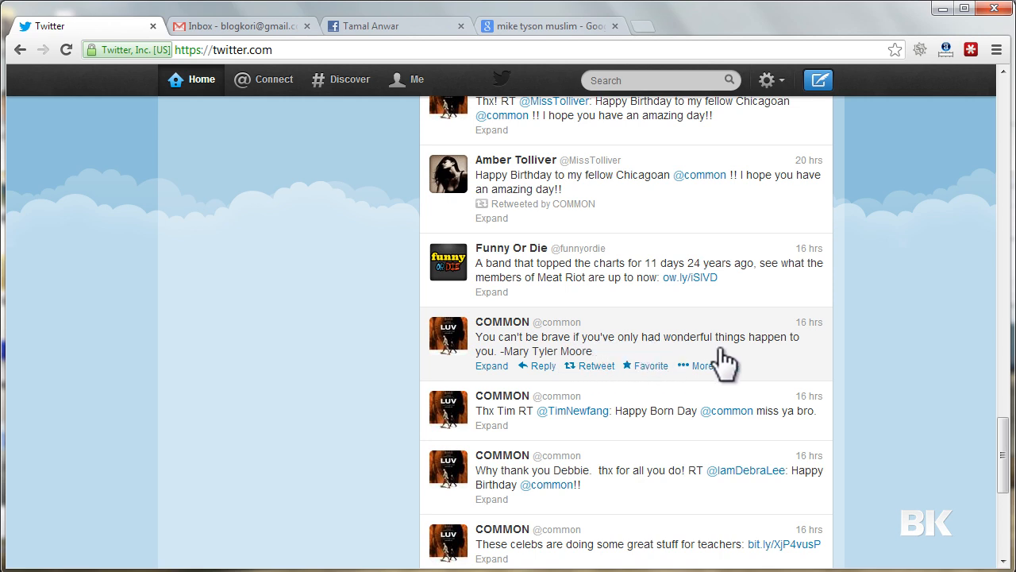
pyautogui.moveTo(575, 357)
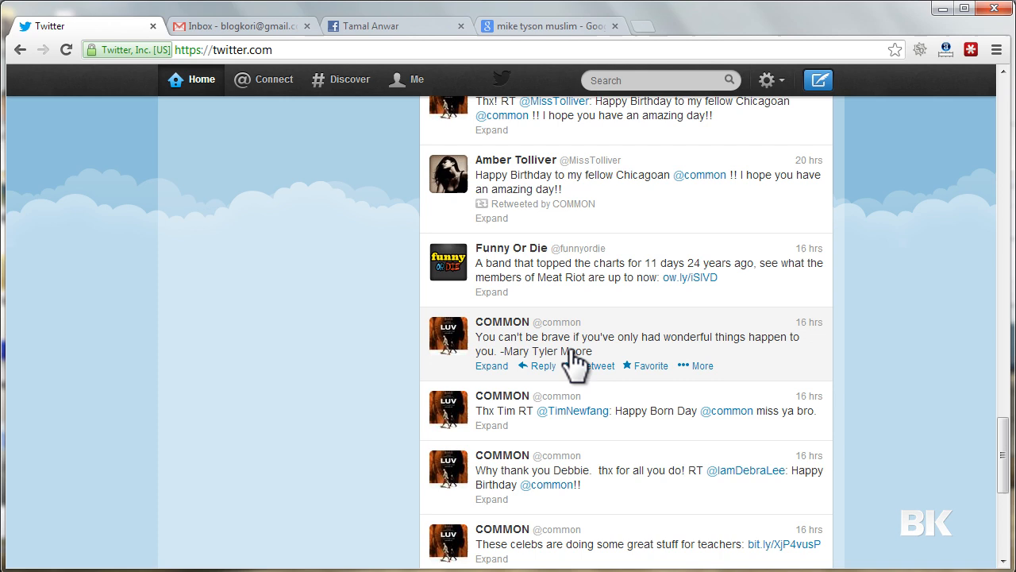
pyautogui.moveTo(650, 366)
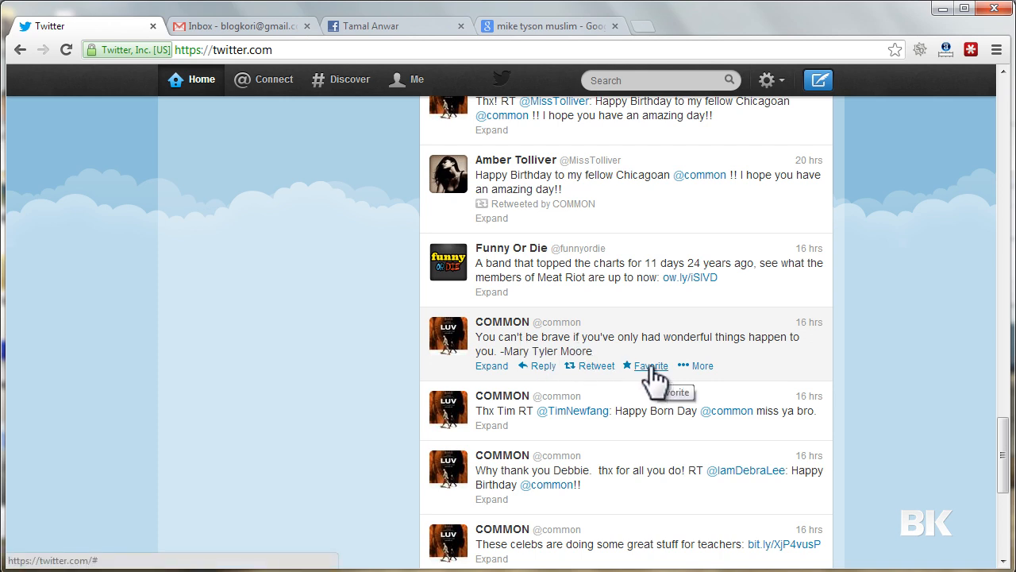
pyautogui.click(650, 366)
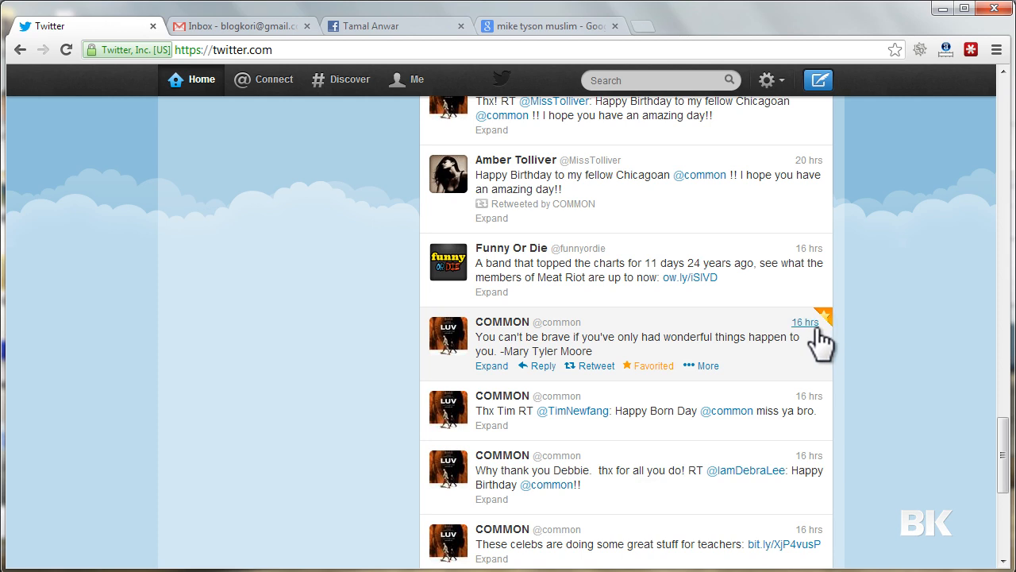
pyautogui.moveTo(786, 349)
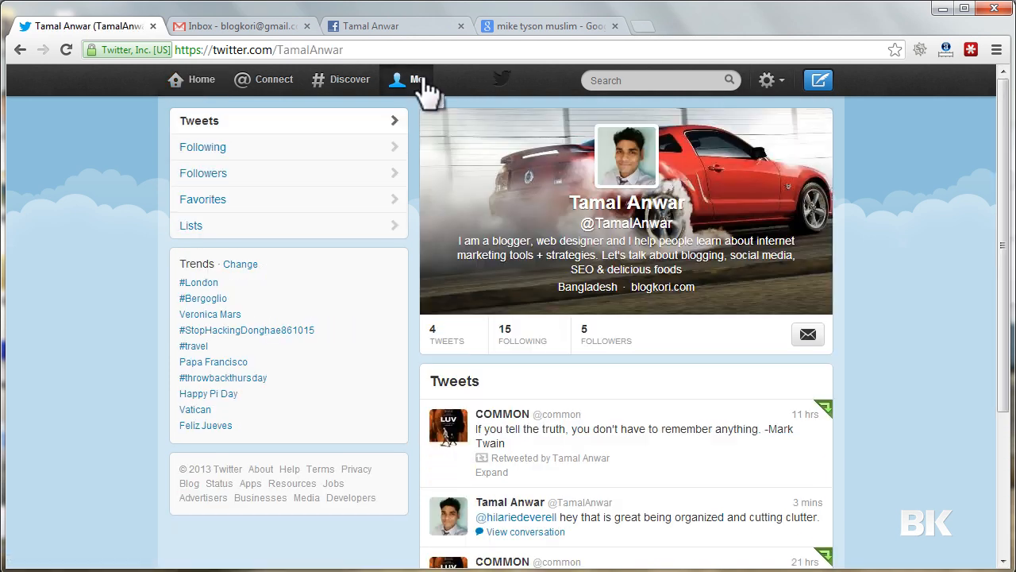
pyautogui.click(407, 79)
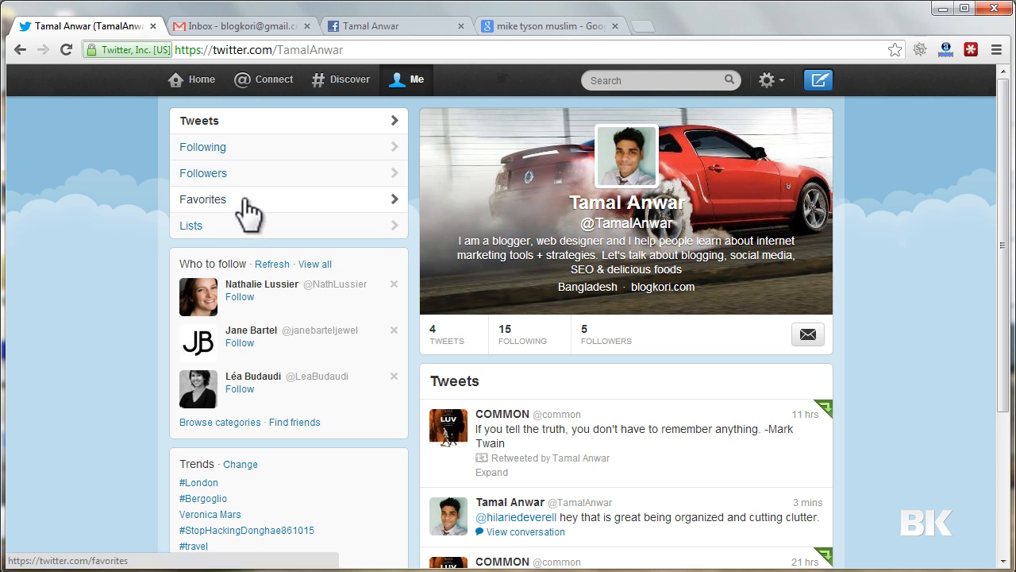
pyautogui.click(203, 199)
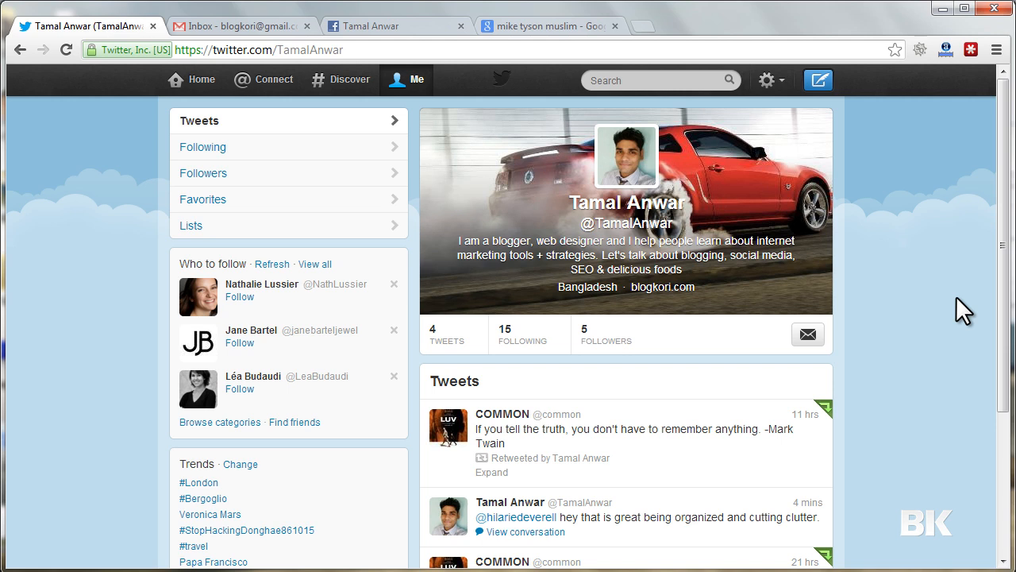
pyautogui.moveTo(944, 367)
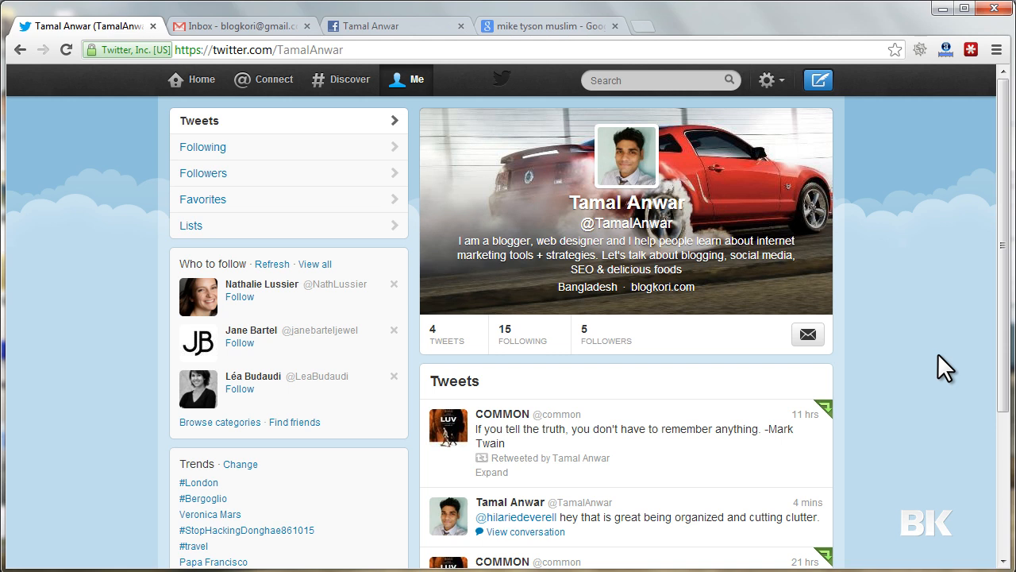